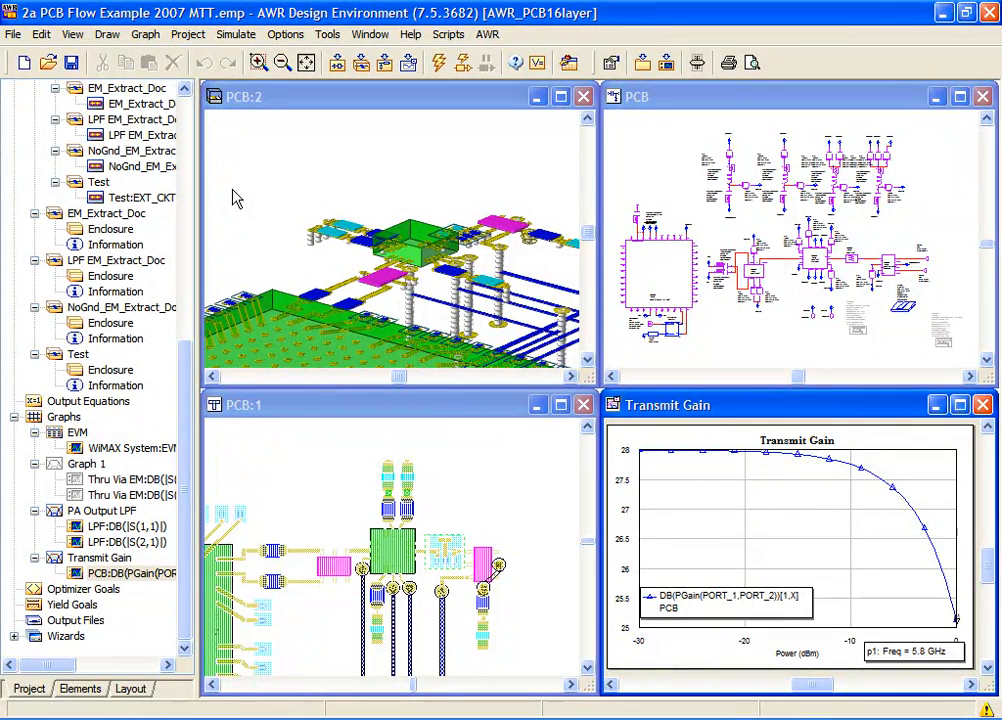
mouse_move(250, 198)
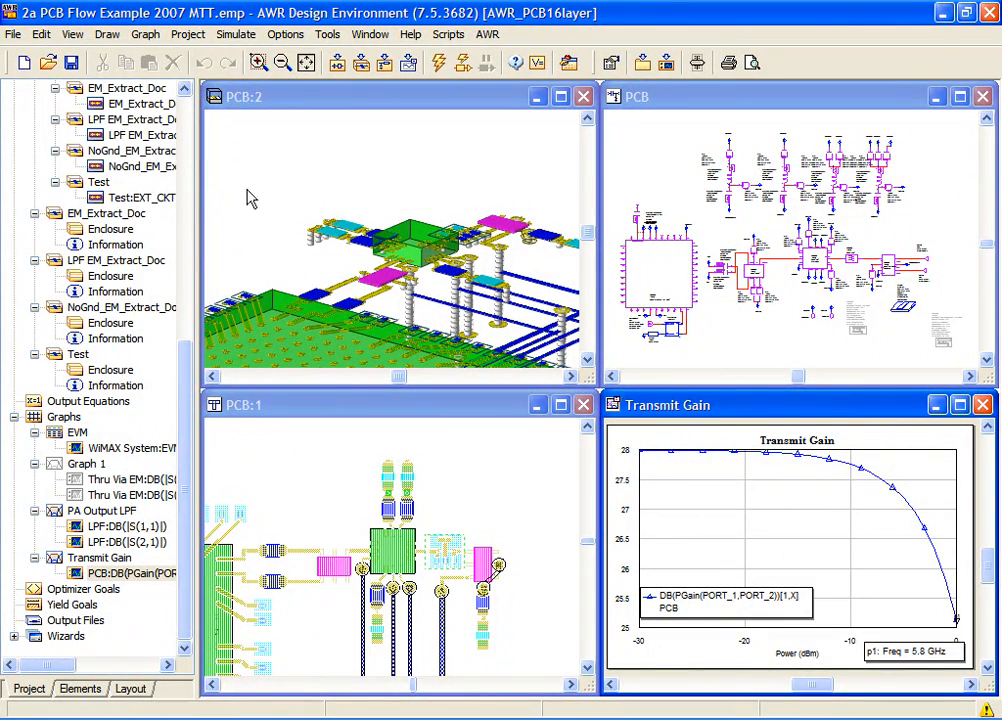
mouse_move(938, 96)
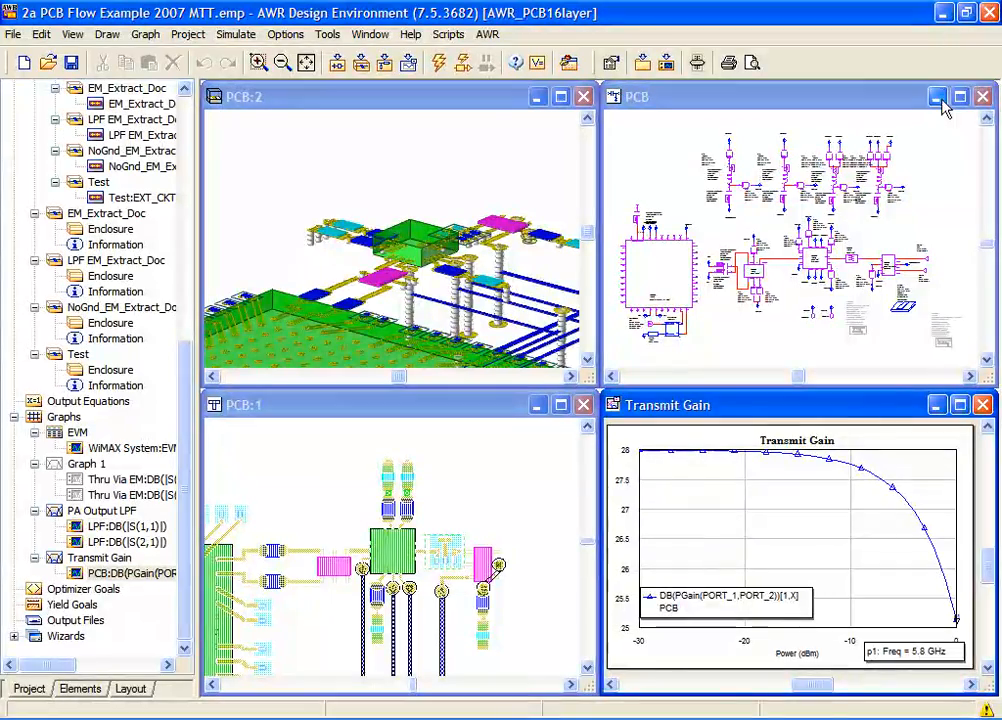
Look over the Transmit Gain graph full-window, then maximize the PCB schematic again.
left_click(959, 96)
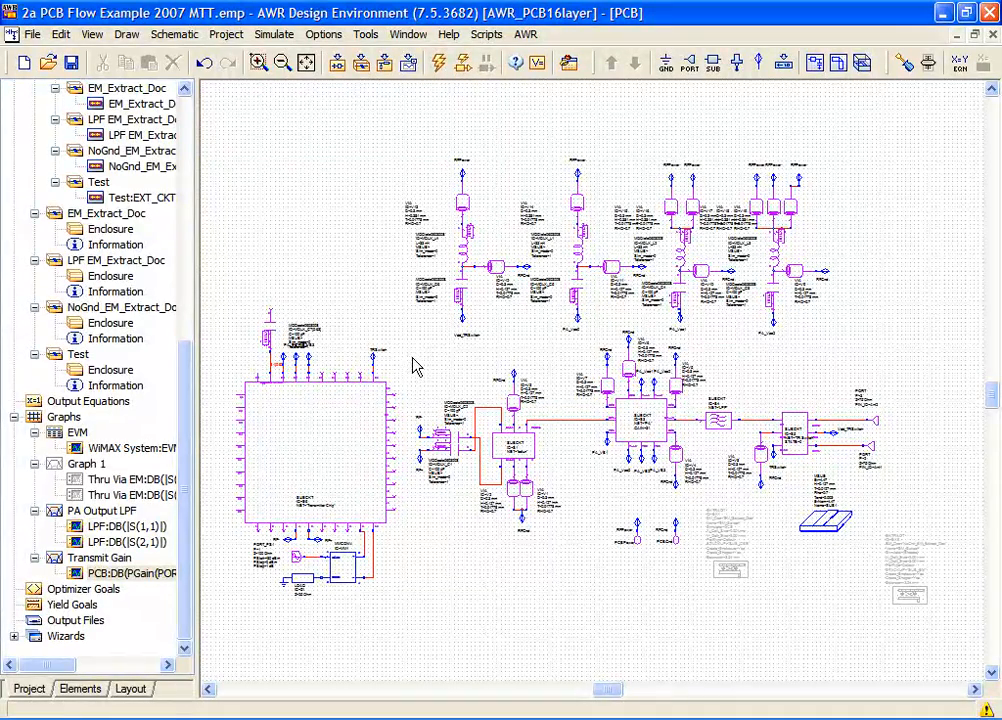
mouse_move(267, 460)
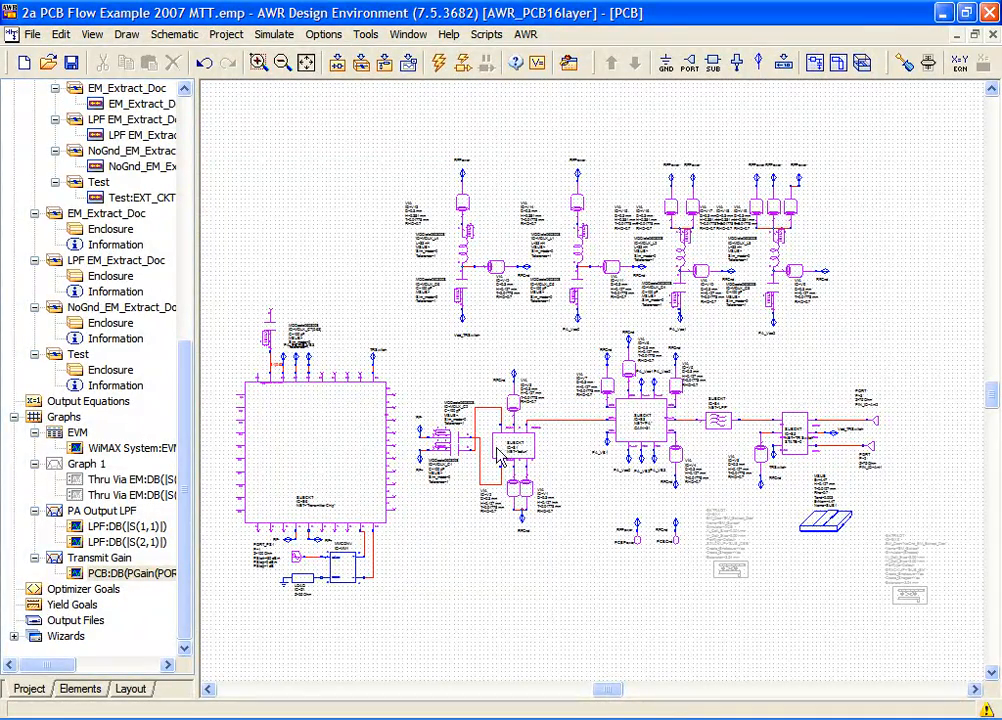
mouse_move(522, 462)
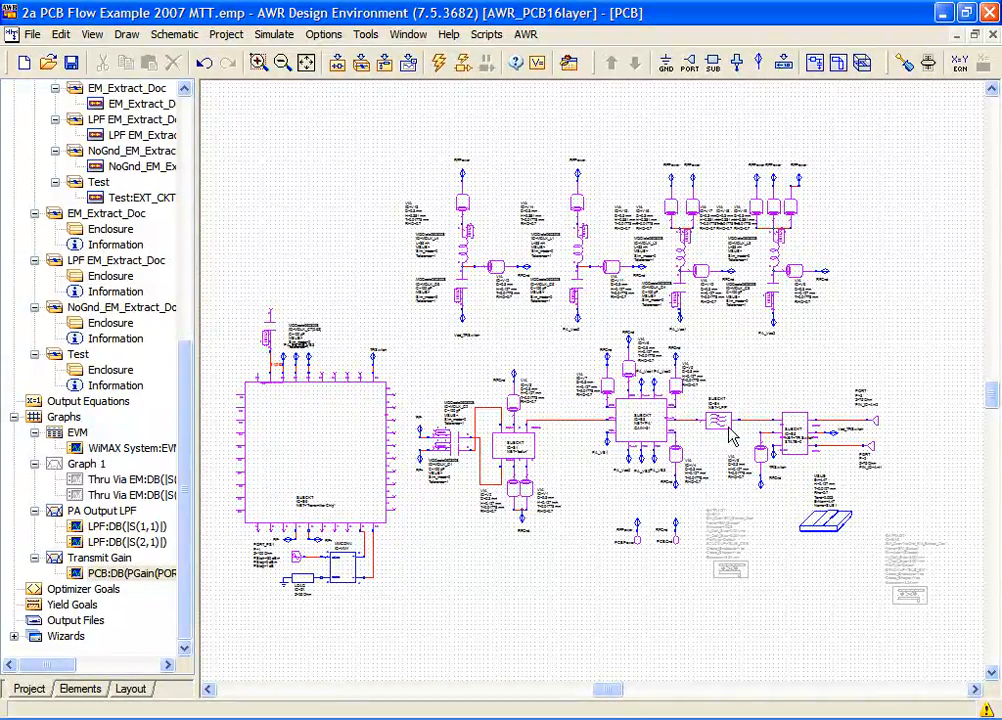
mouse_move(720, 425)
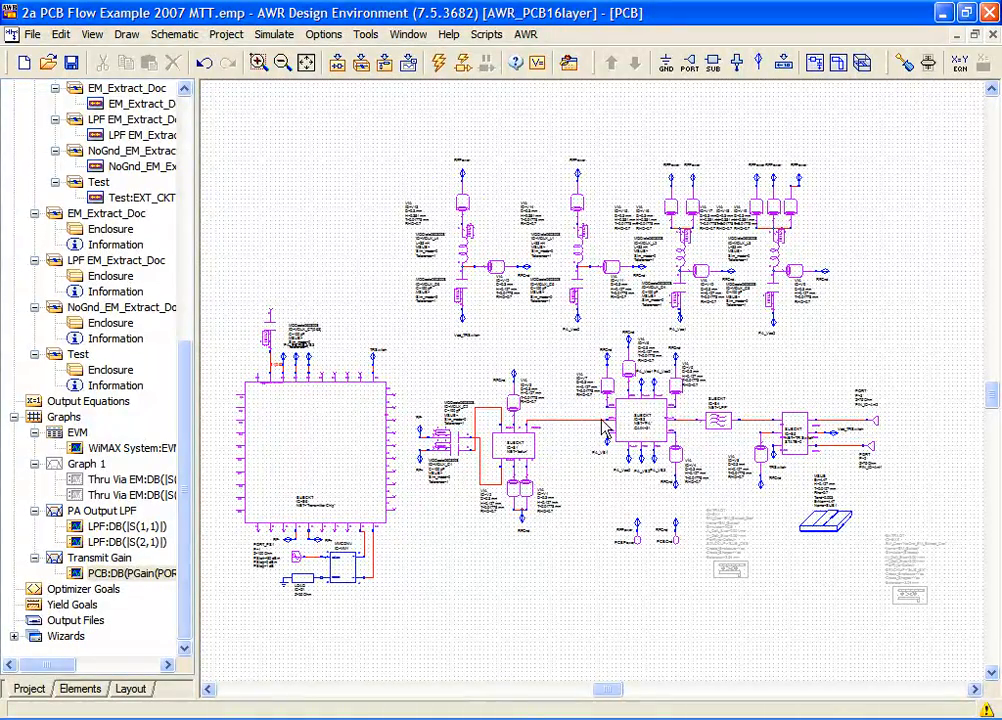
mouse_move(690, 428)
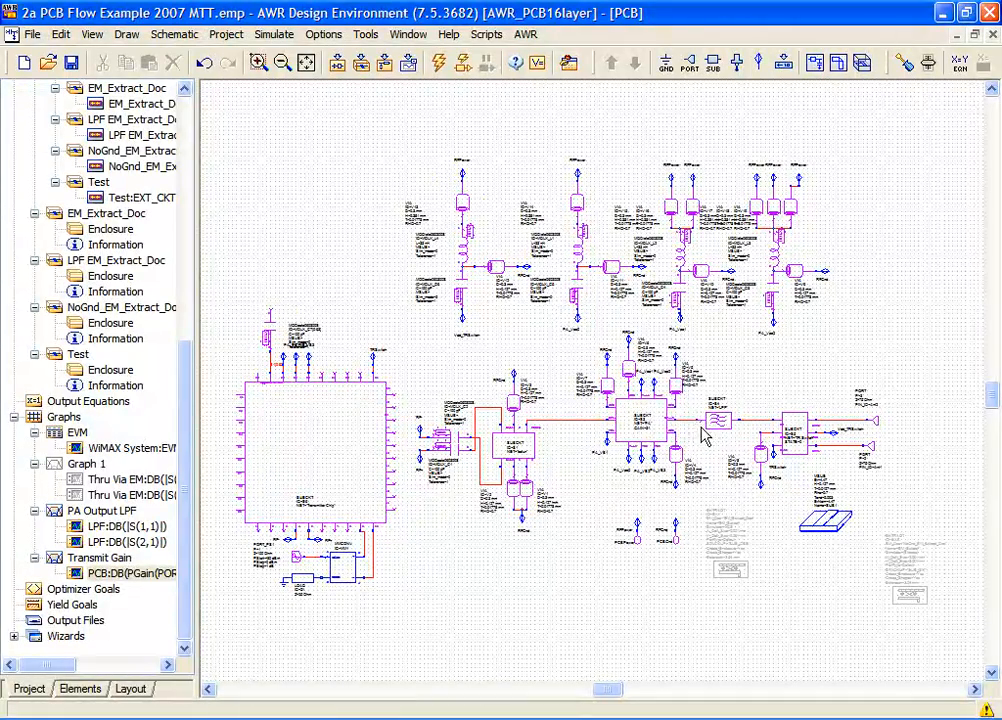
mouse_move(960, 140)
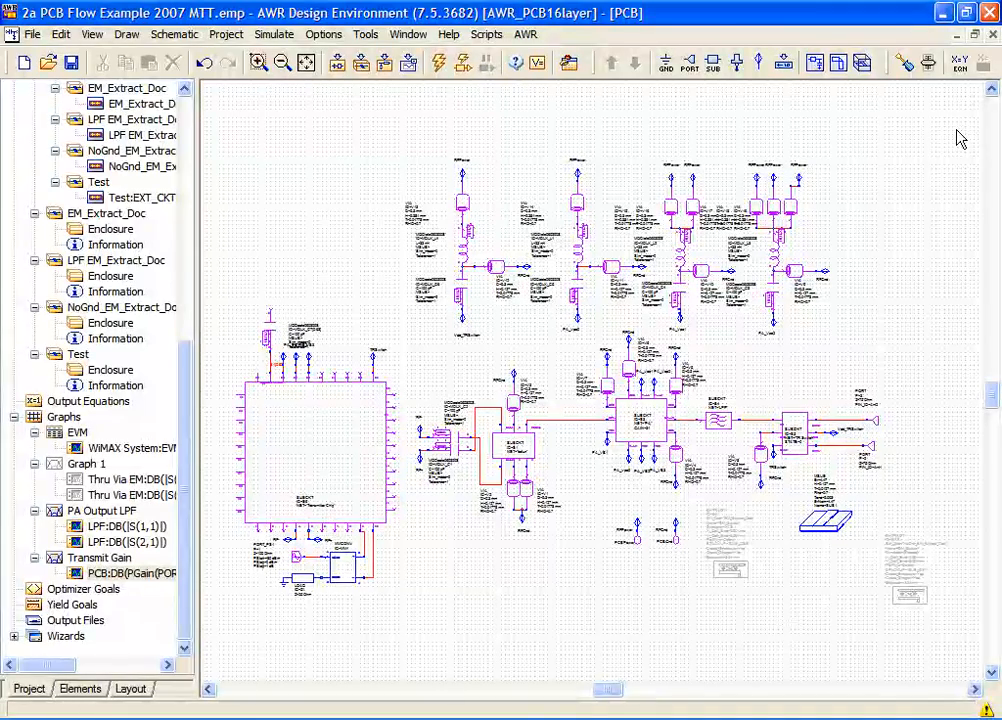
mouse_move(957, 141)
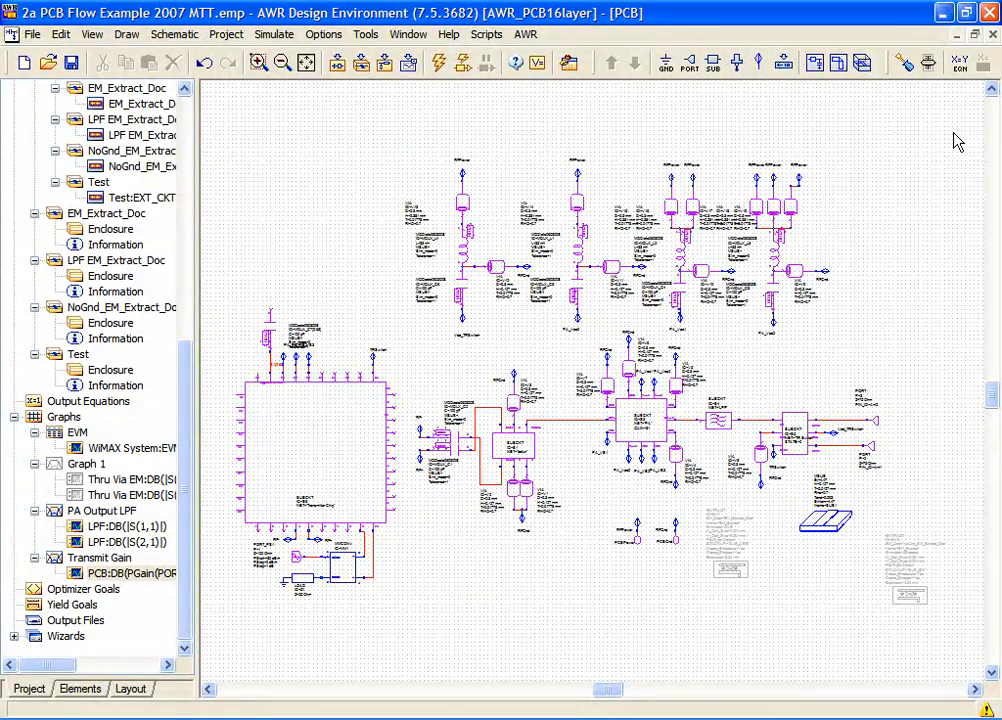
mouse_move(975, 35)
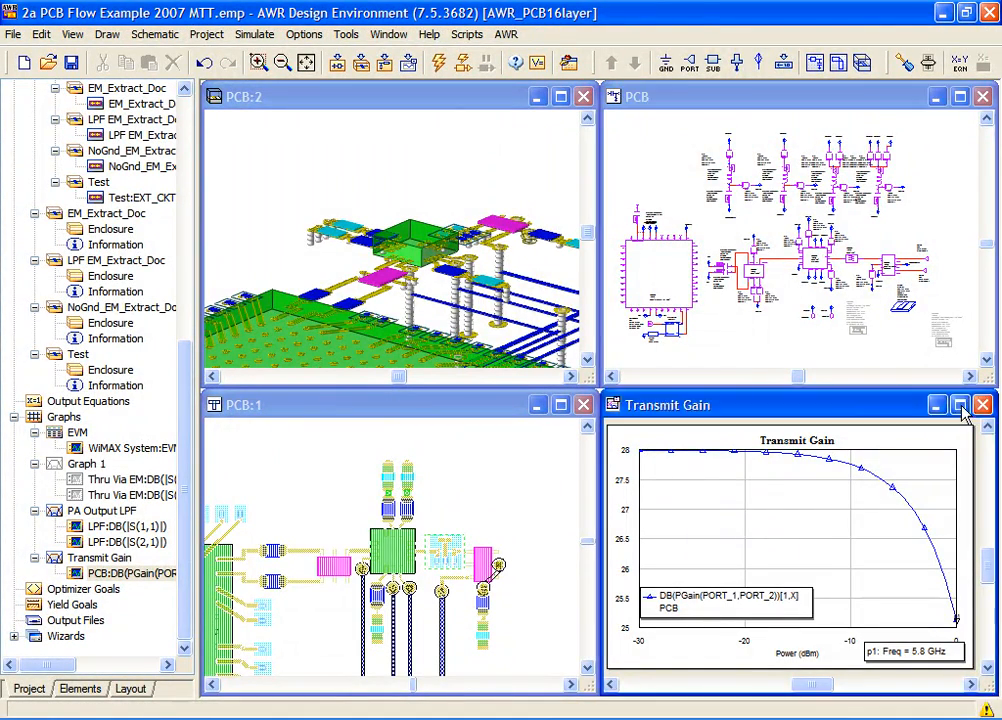
left_click(959, 404)
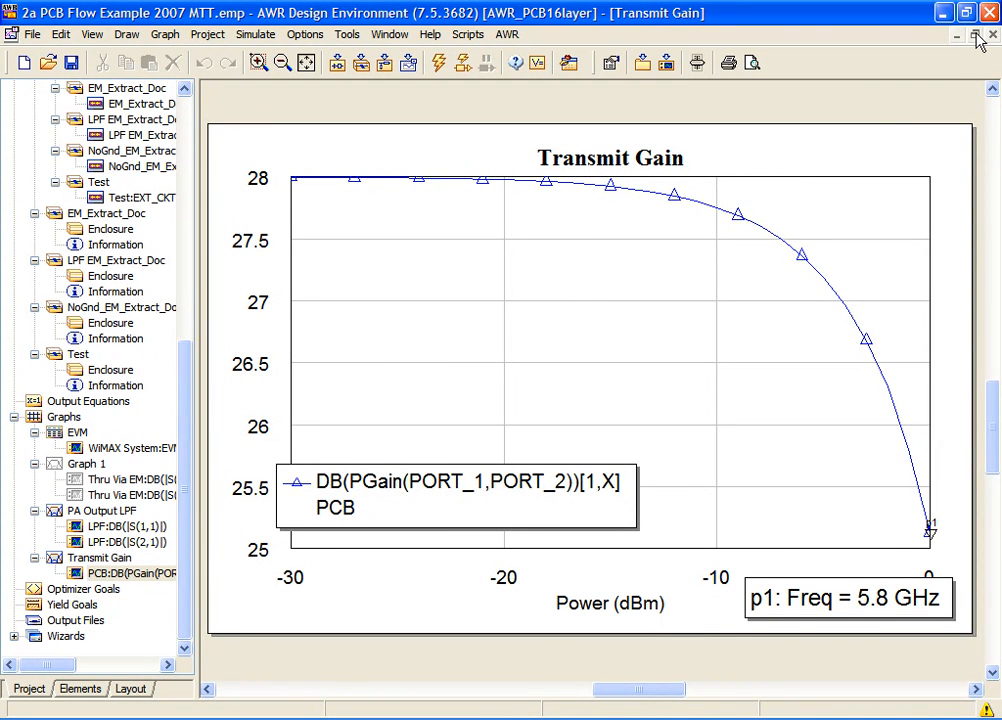
mouse_move(976, 36)
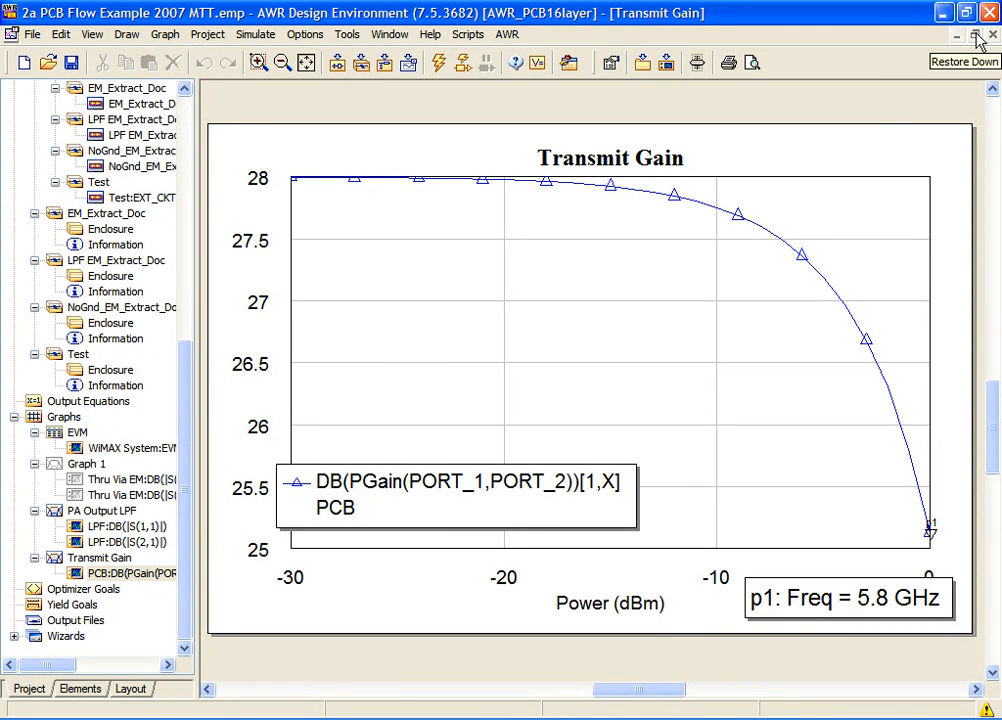
mouse_move(978, 36)
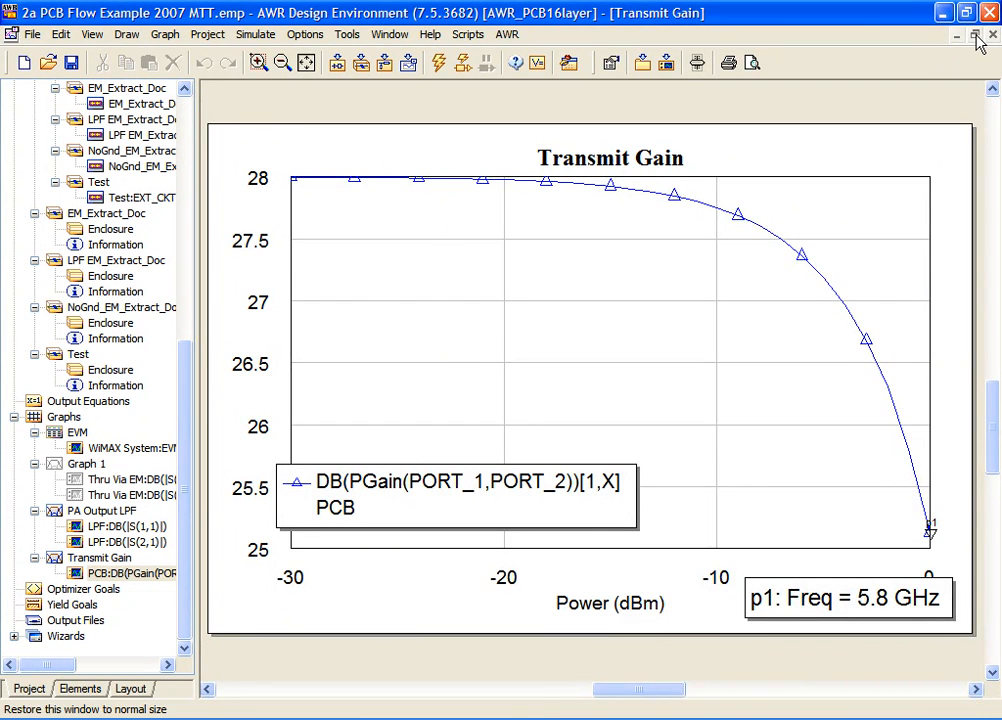
left_click(979, 35)
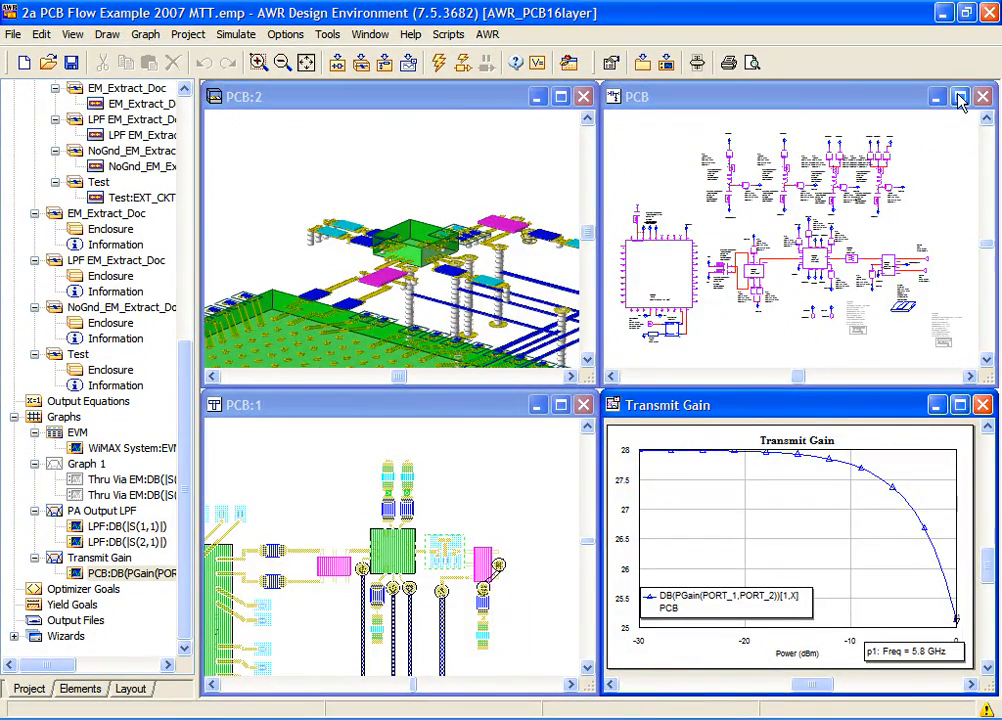
left_click(959, 96)
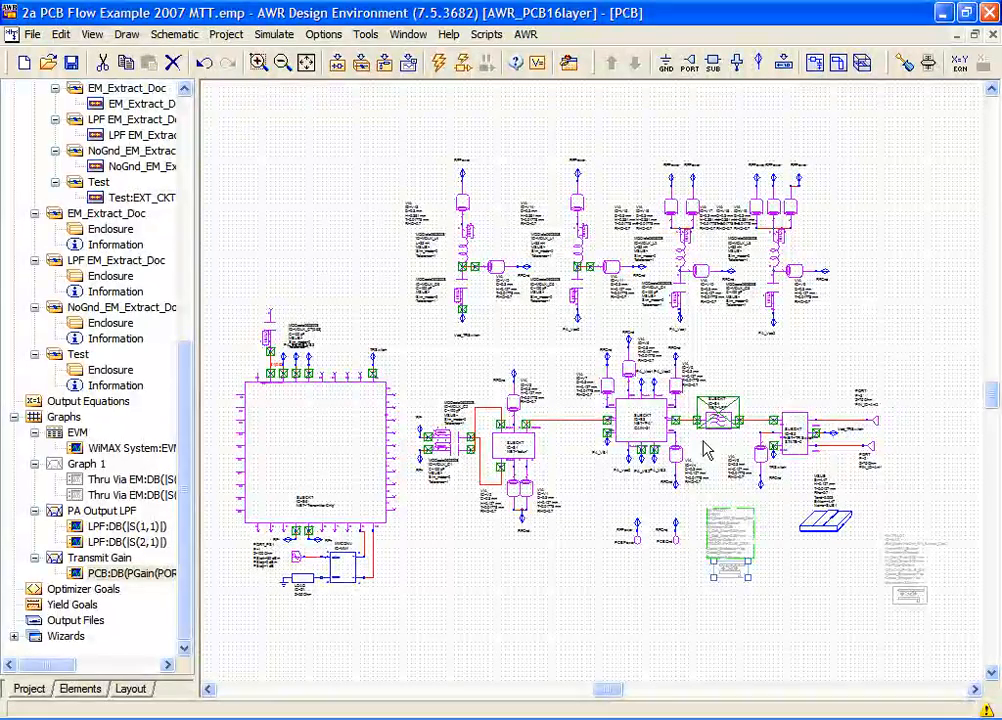
mouse_move(730, 602)
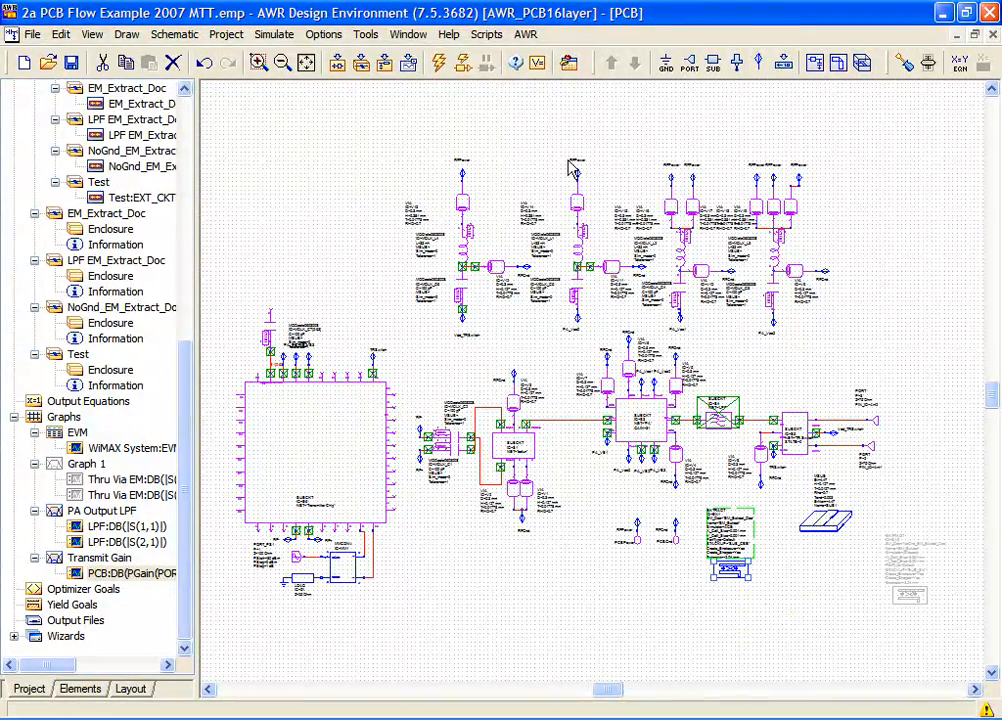
mouse_move(440, 65)
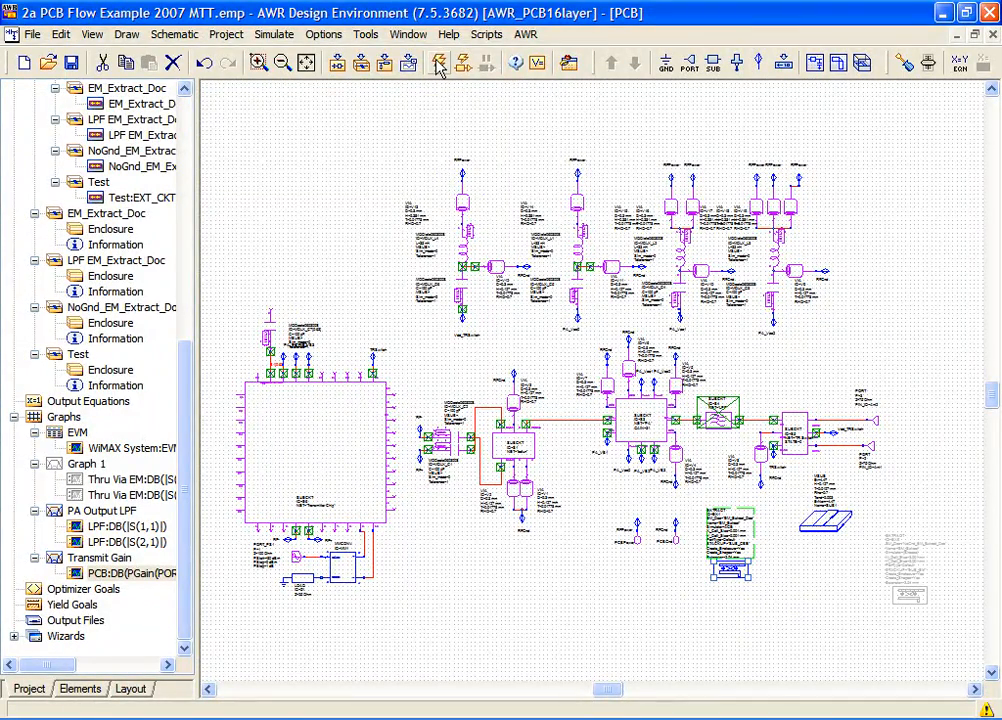
Re-simulate with the extracted layout, then close the EM_Extract_Doc window.
left_click(437, 63)
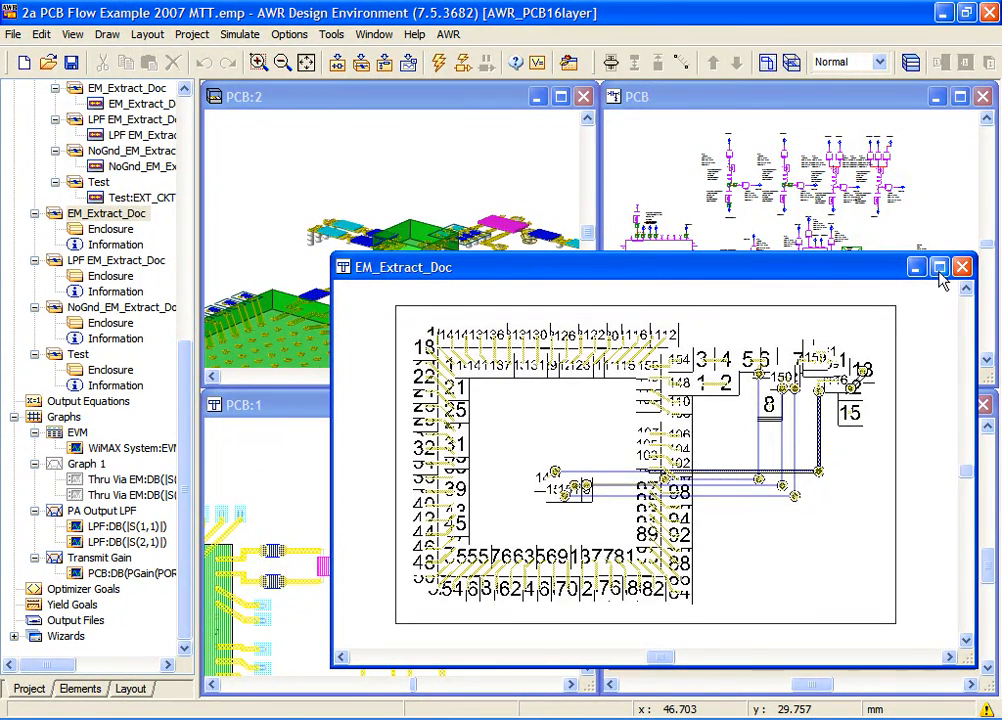
mouse_move(962, 267)
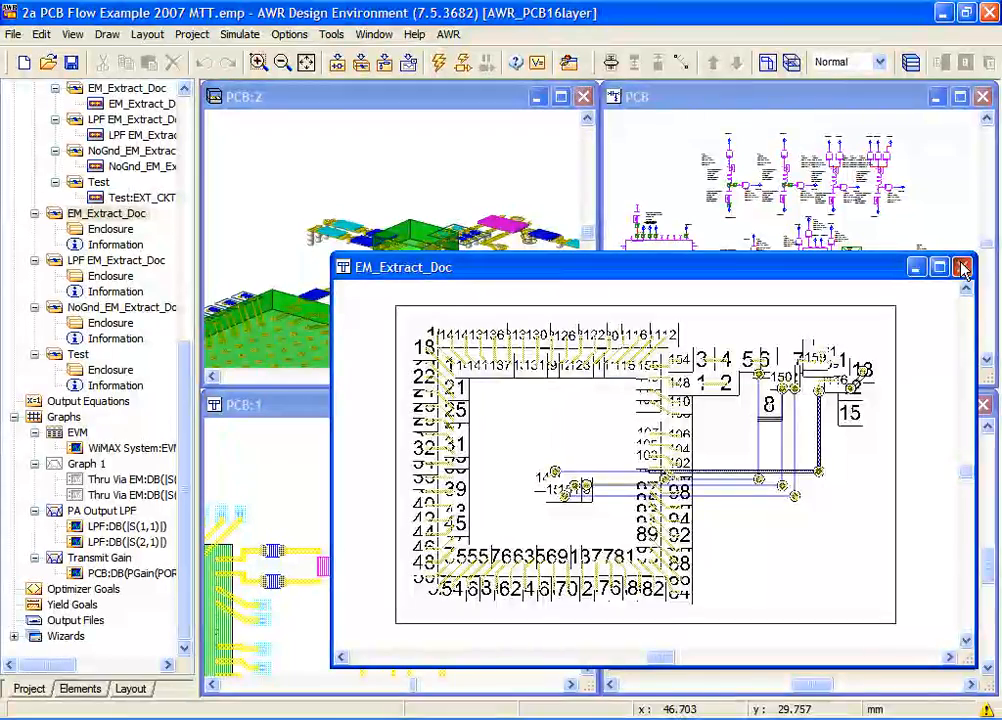
left_click(963, 267)
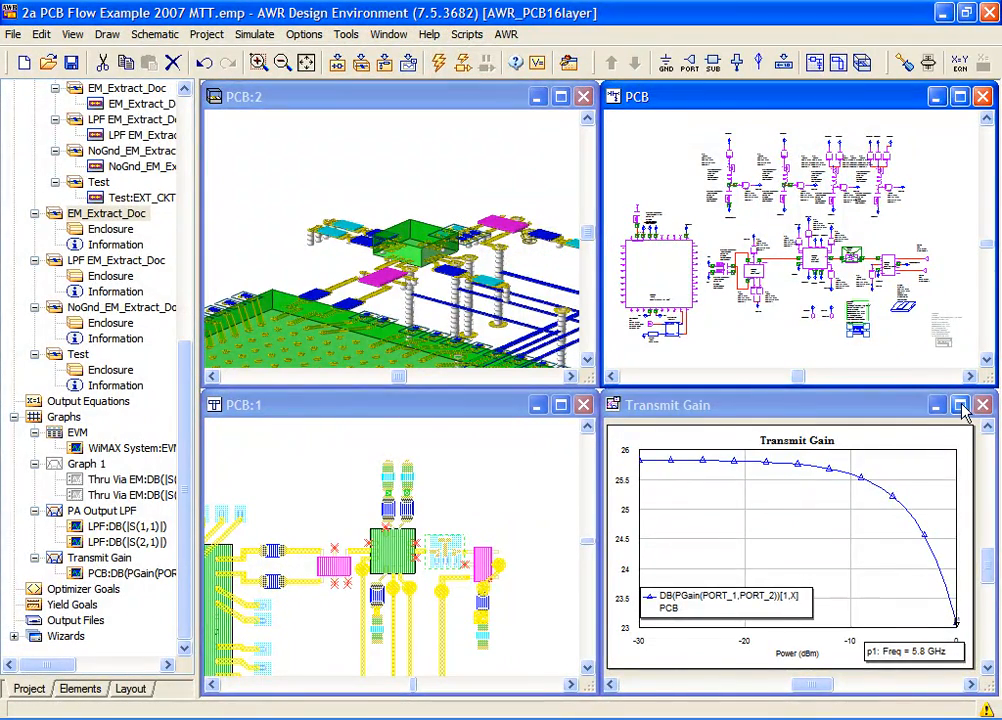
Maximize the Transmit Gain graph to check the lowered curve, then restore tiling.
left_click(959, 404)
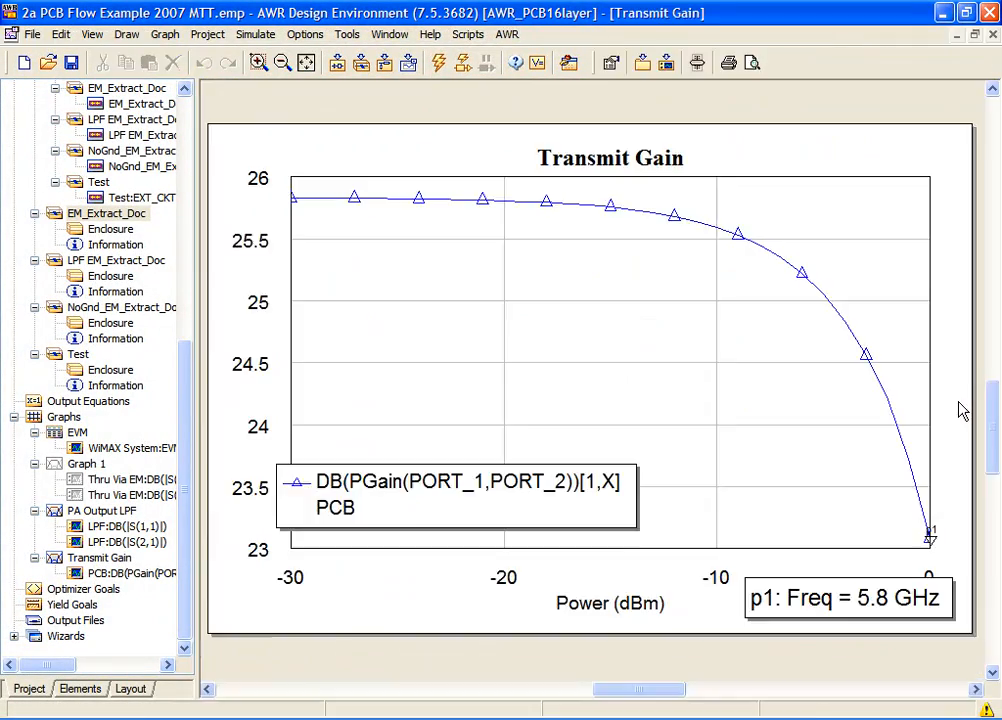
mouse_move(408, 205)
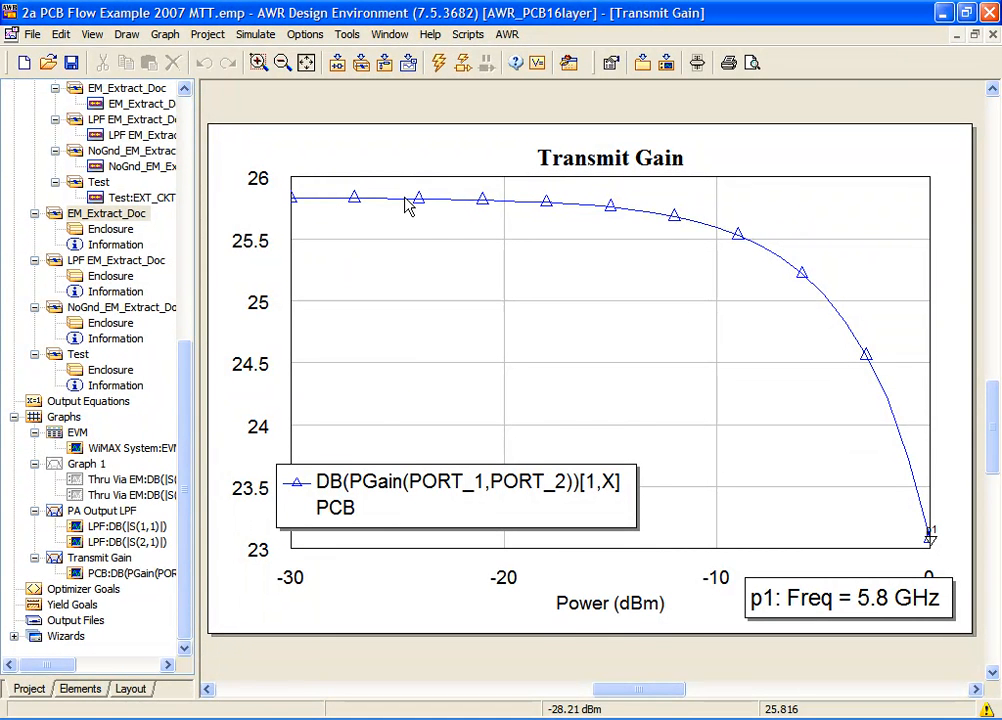
mouse_move(745, 148)
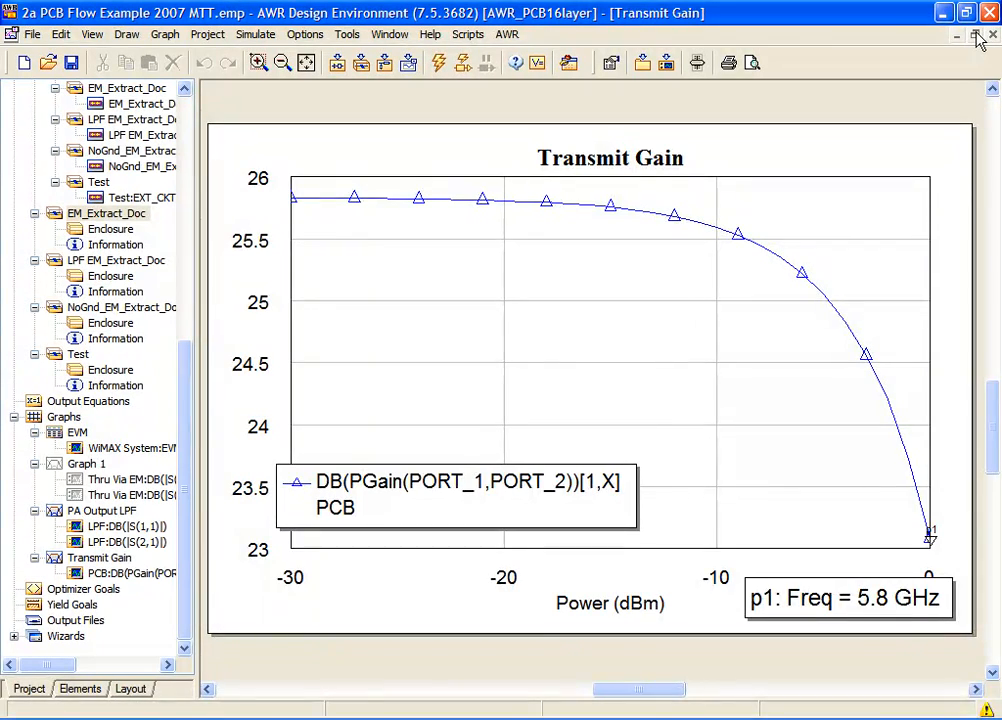
left_click(975, 35)
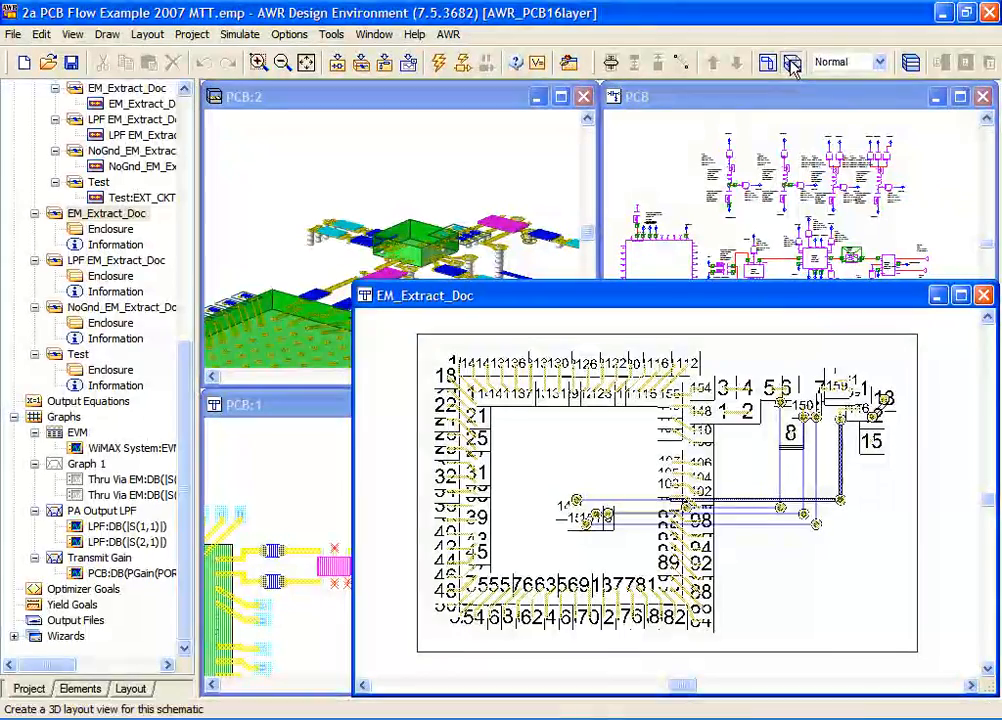
Open a 3D view of EM_Extract_Doc and zoom onto the area around ports 156–162.
left_click(792, 62)
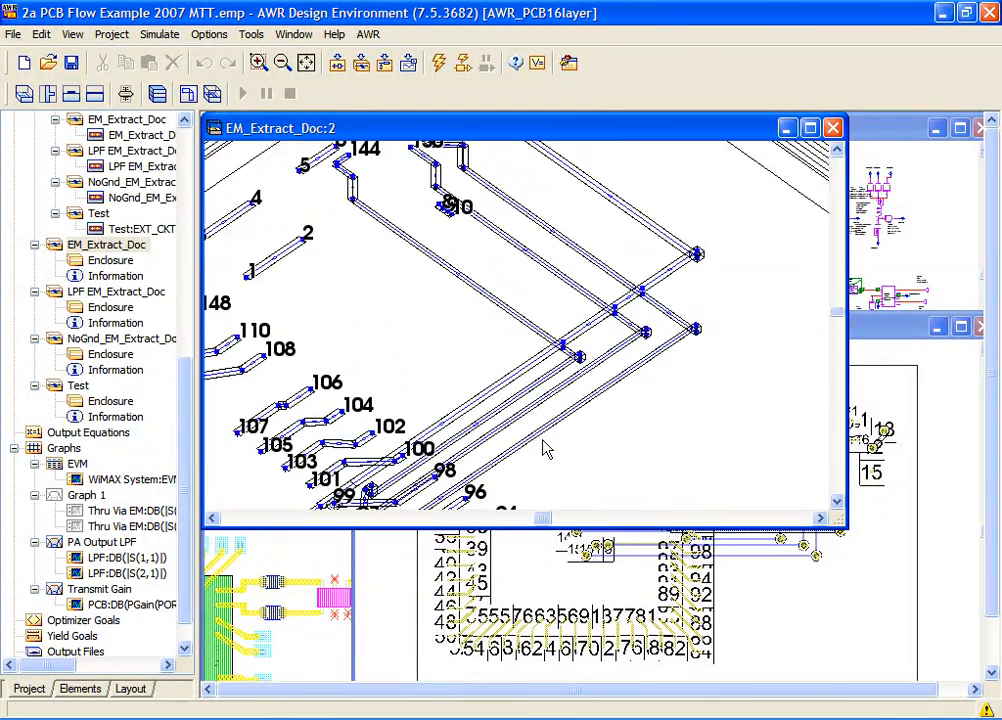
right_click(545, 448)
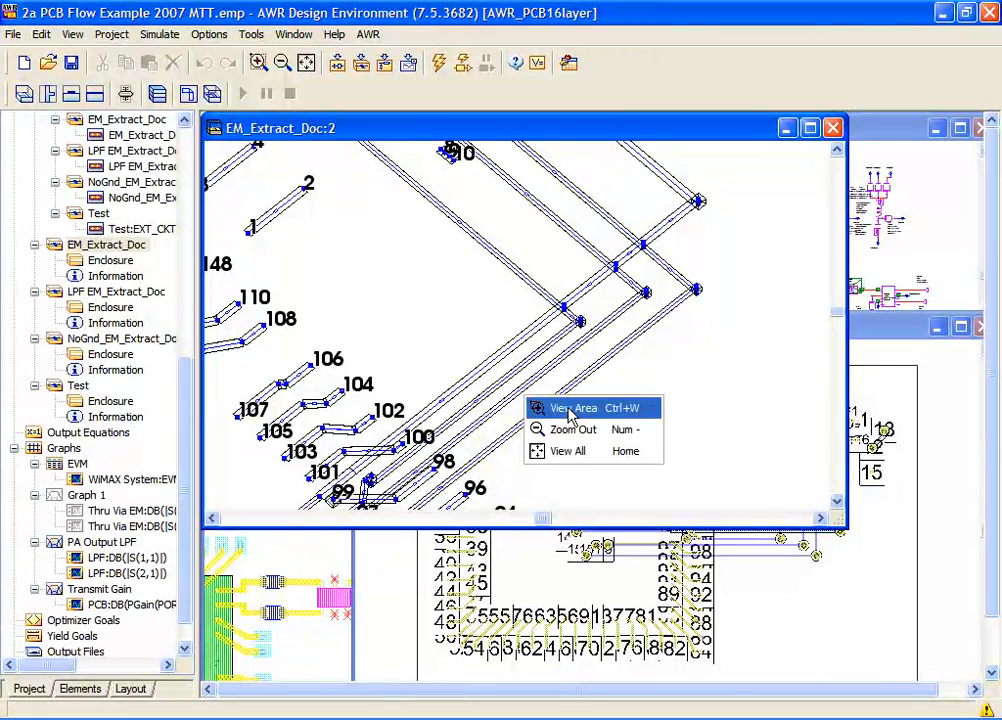
left_click(573, 407)
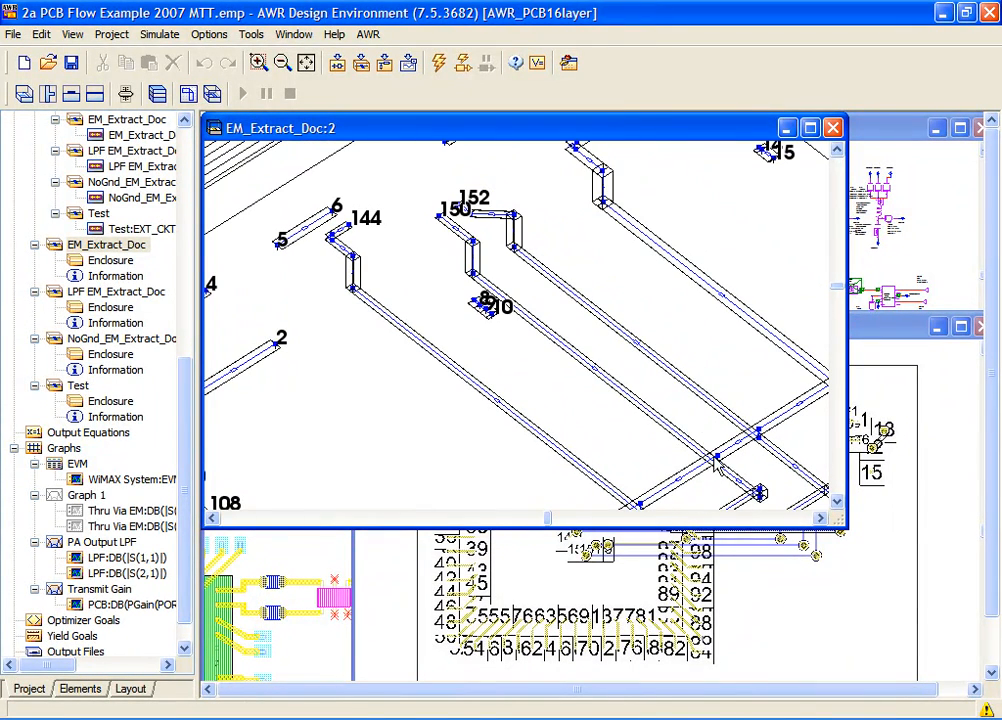
mouse_move(498, 308)
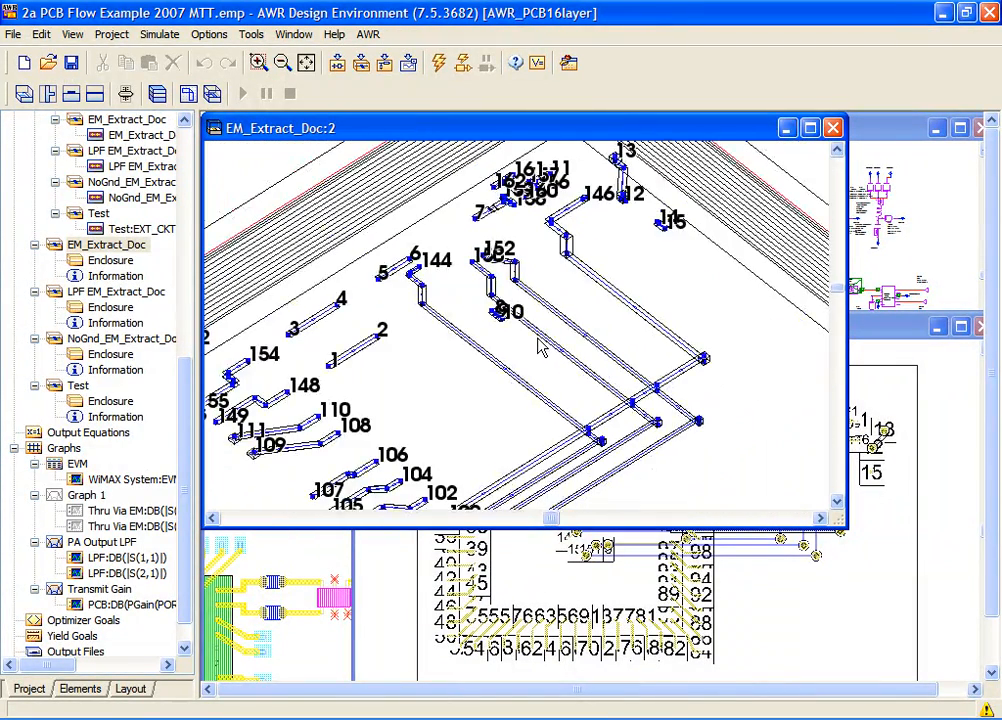
right_click(540, 345)
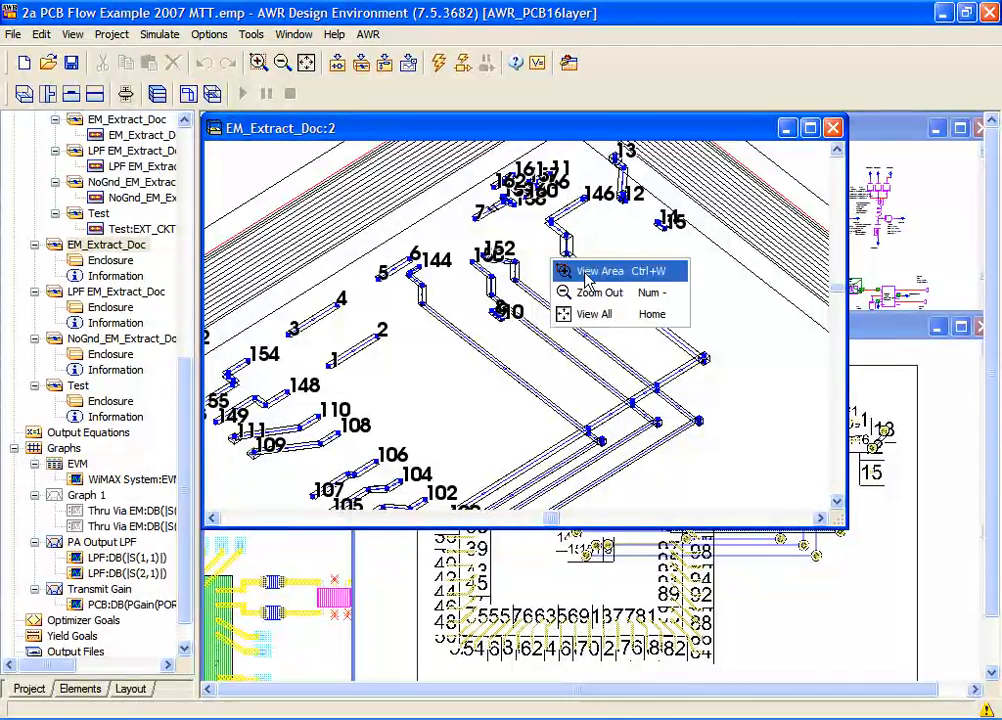
left_click(600, 271)
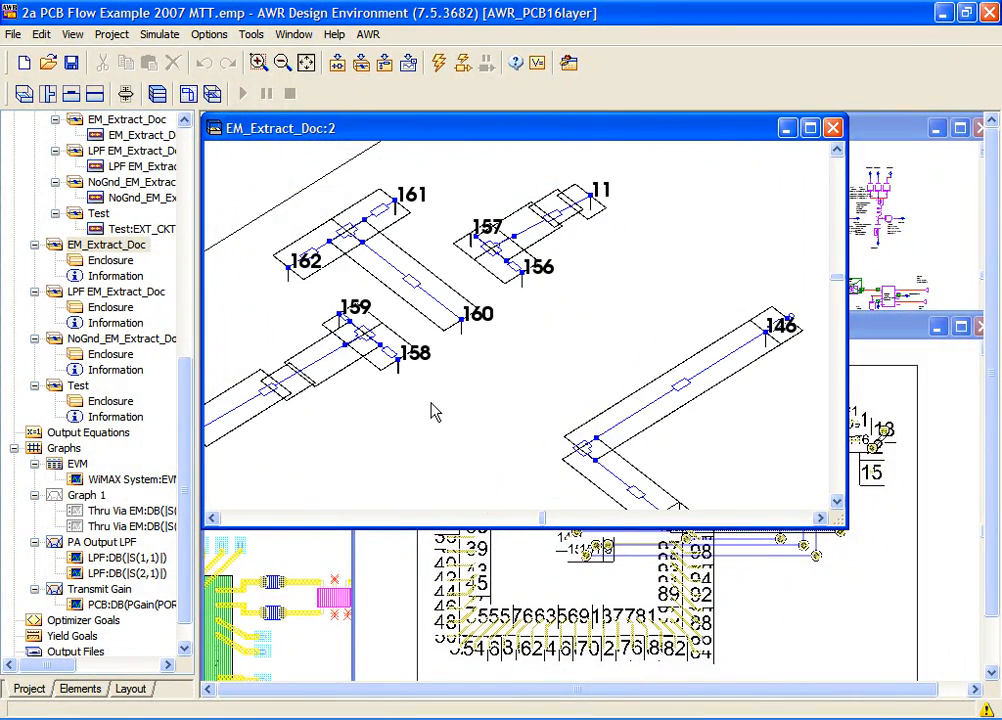
mouse_move(390, 335)
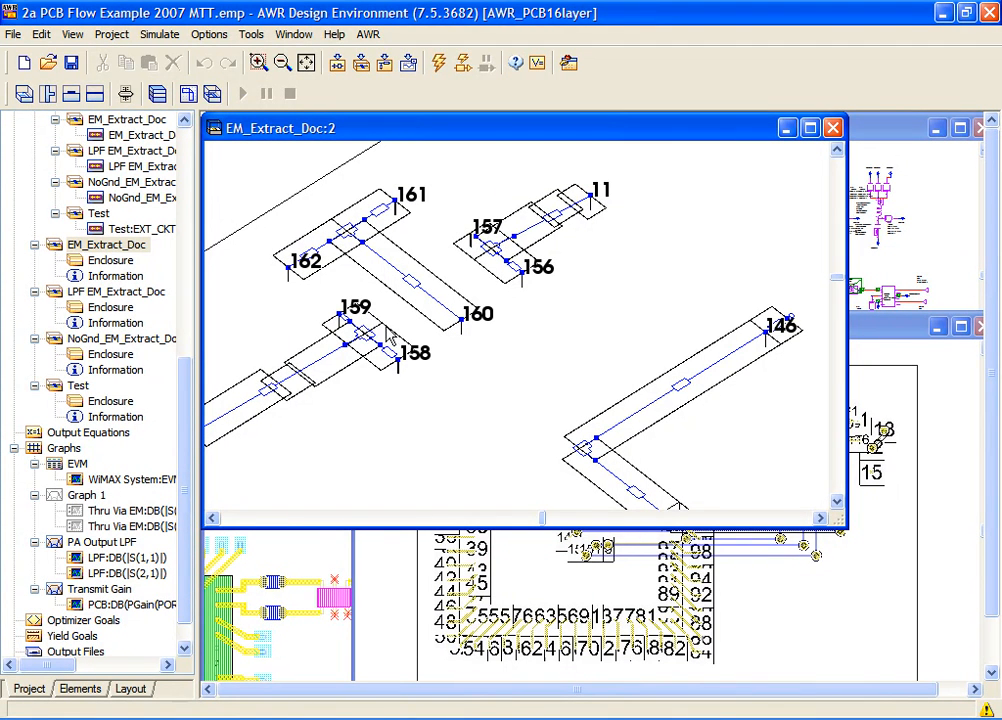
mouse_move(350, 362)
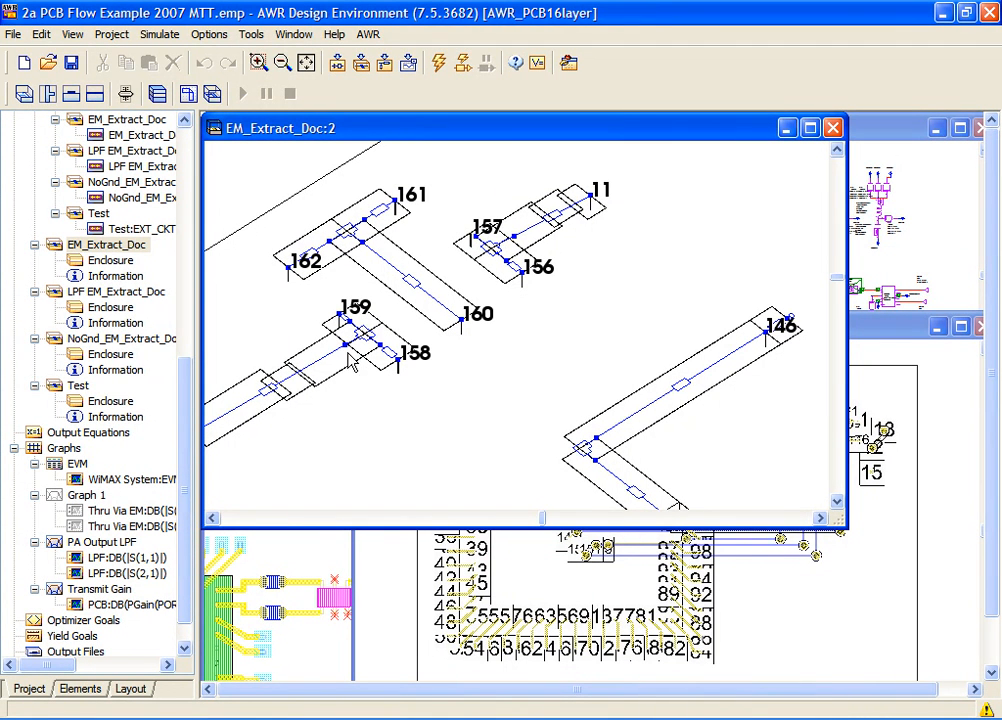
mouse_move(425, 298)
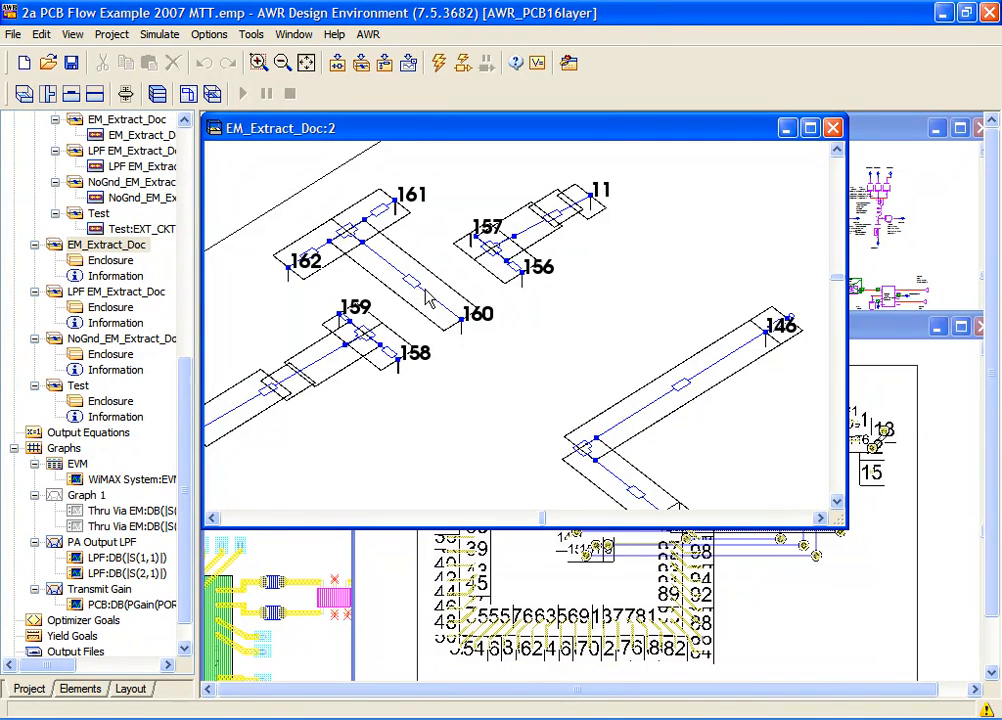
mouse_move(378, 297)
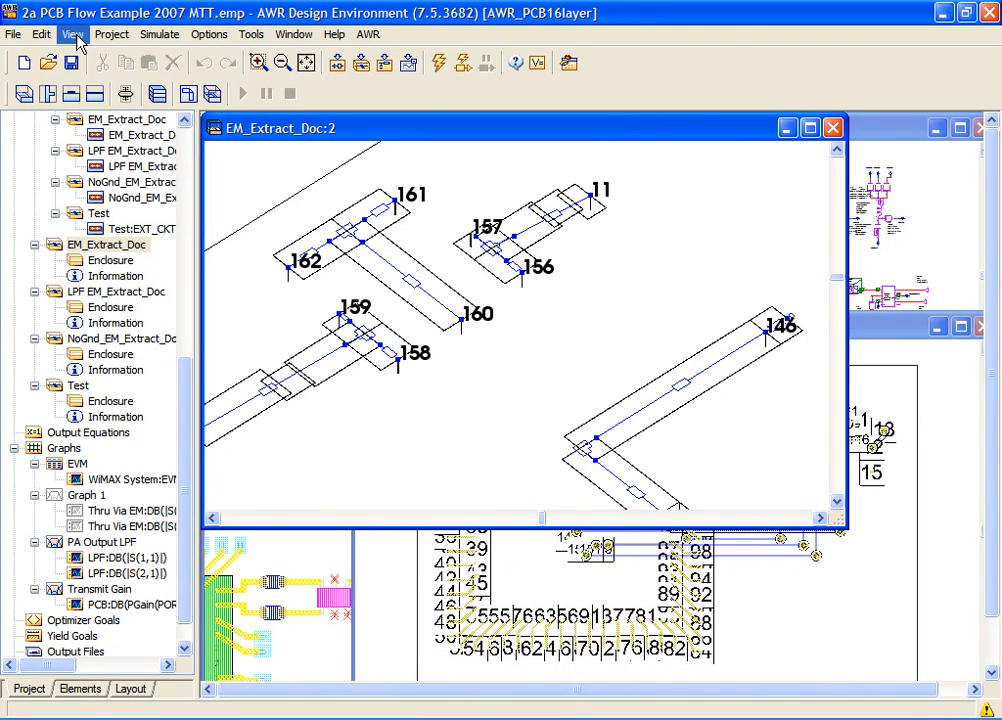
Open the Status Window, scroll the warnings and extracted netlist, then close both.
left_click(72, 33)
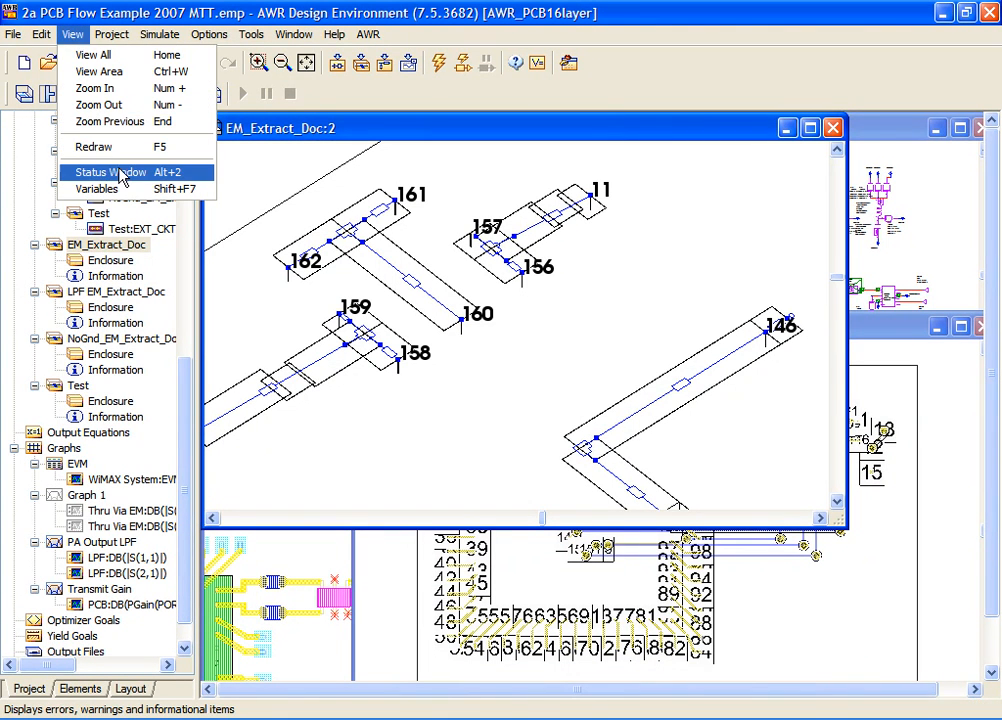
left_click(116, 172)
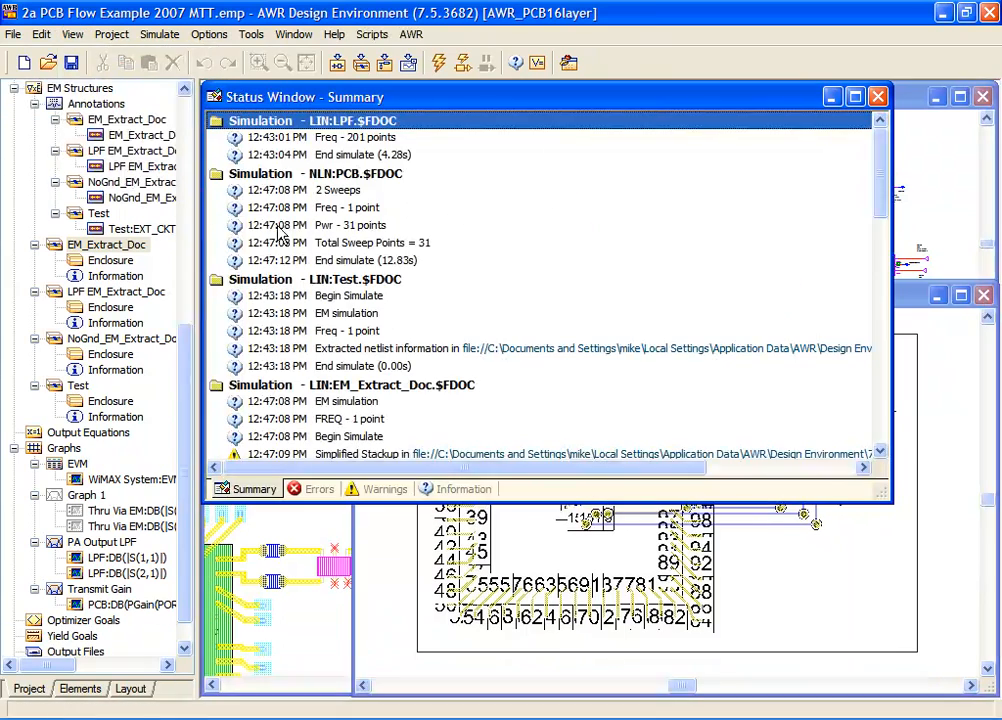
scroll("down", 3)
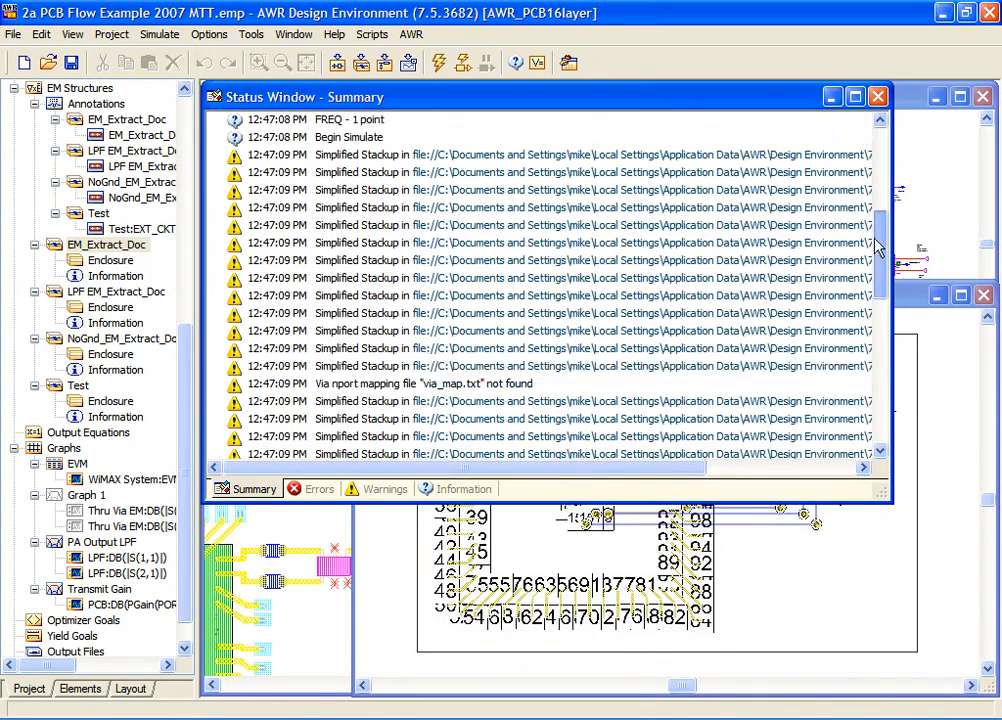
scroll("down", 3)
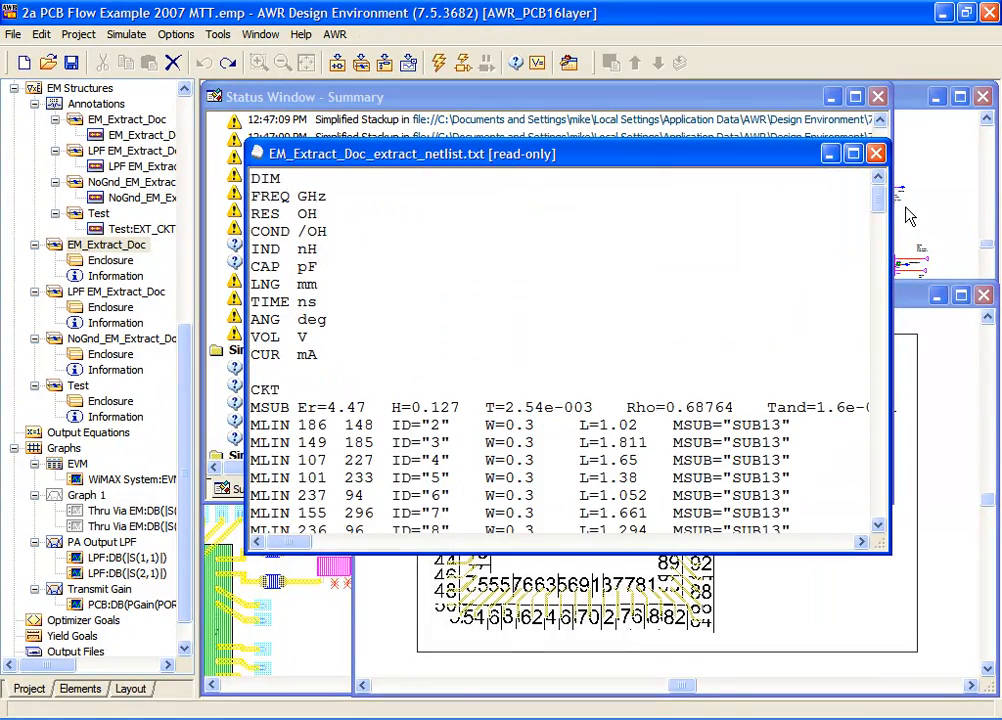
scroll("down", 3)
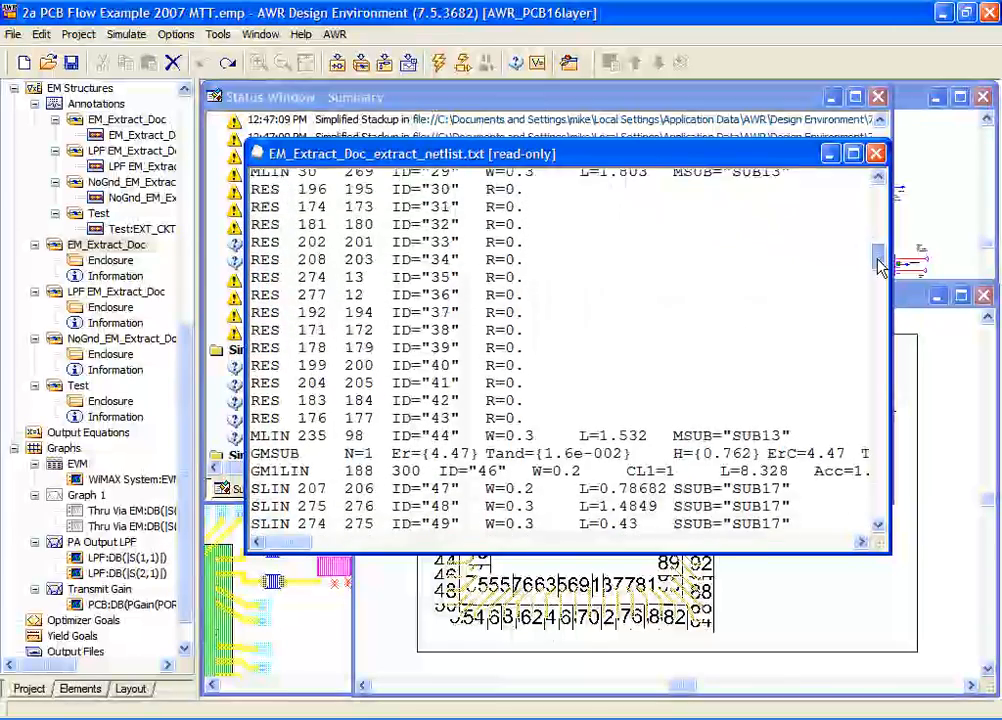
scroll("down", 3)
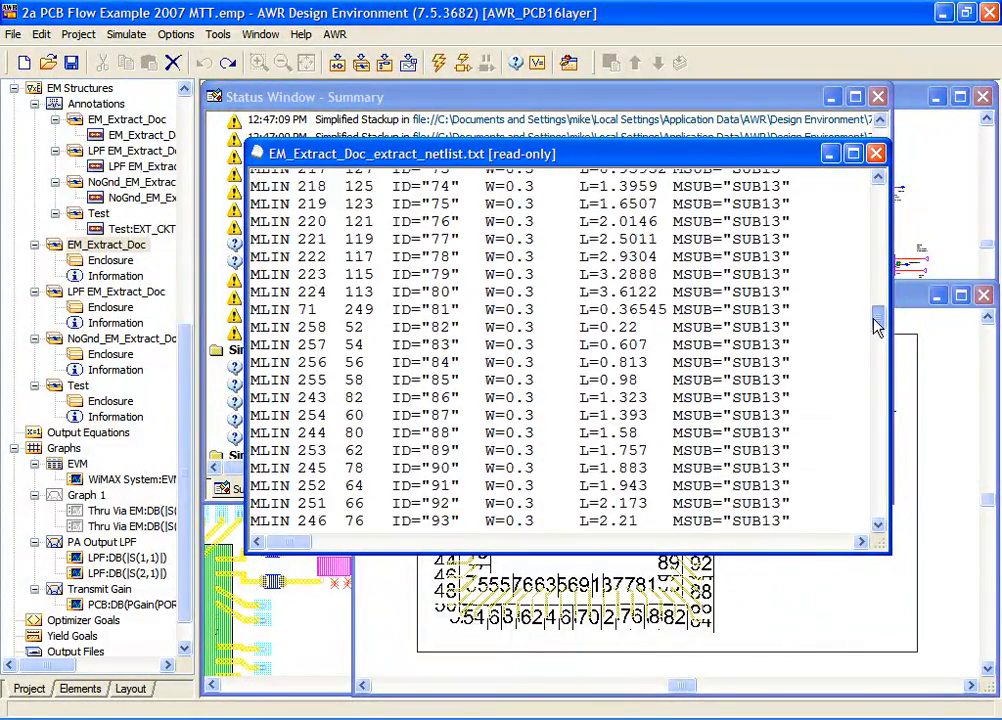
scroll("down", 3)
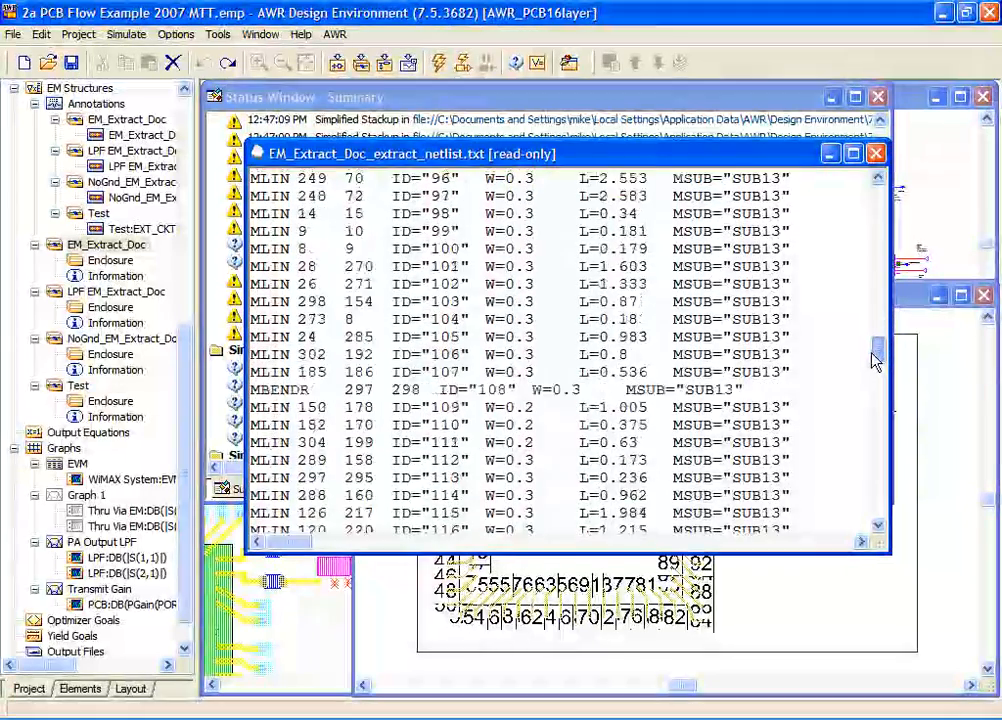
scroll("down", 3)
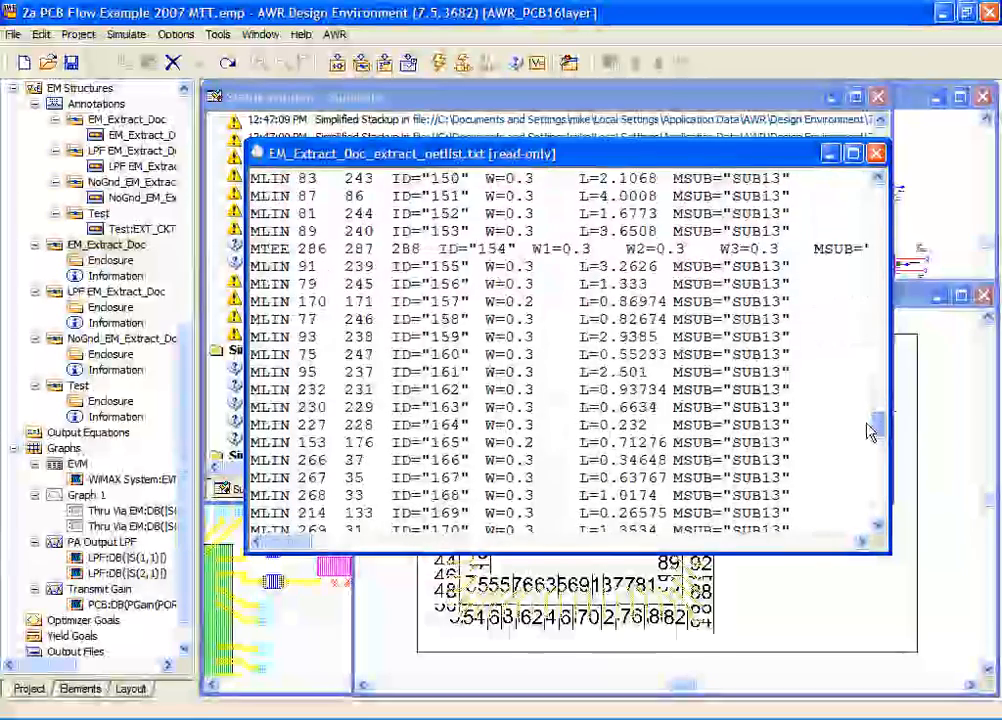
scroll("down", 3)
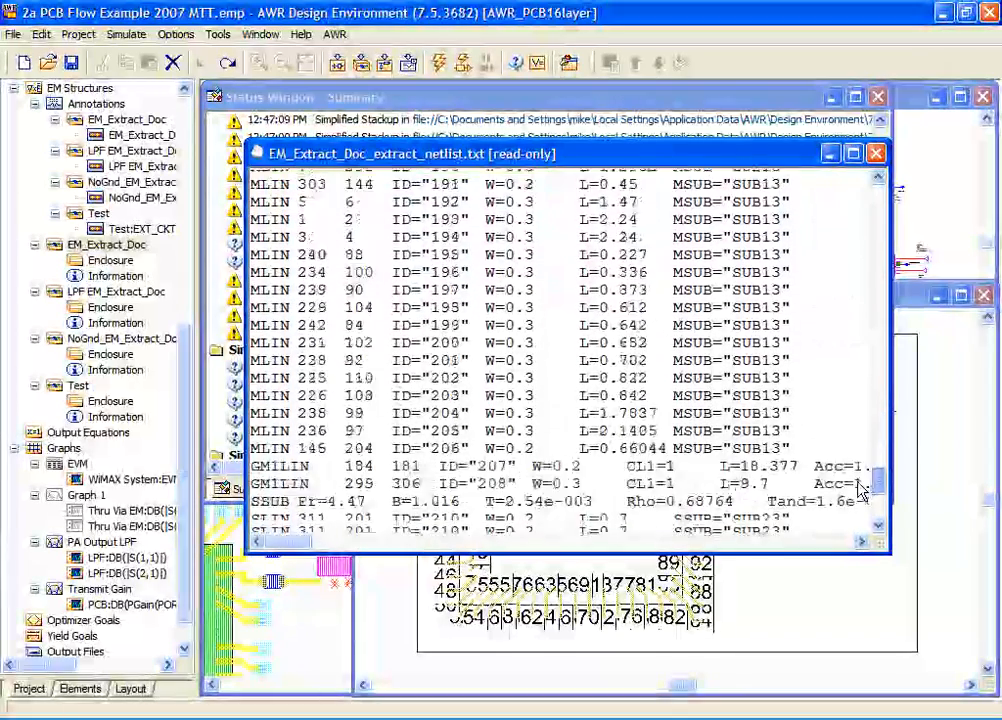
scroll("down", 3)
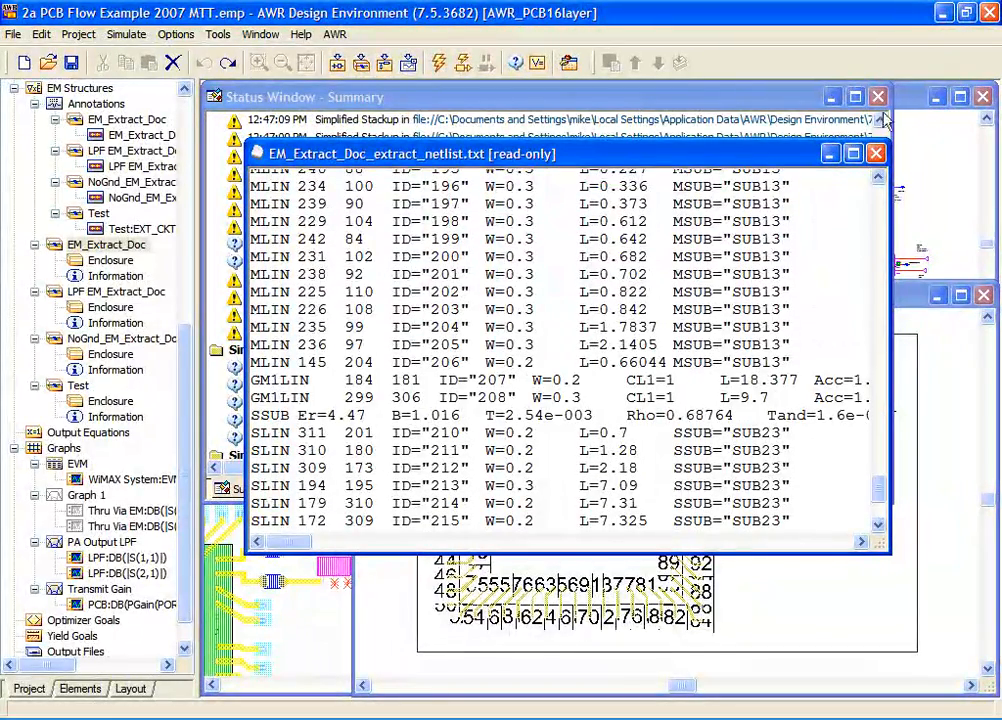
left_click(876, 153)
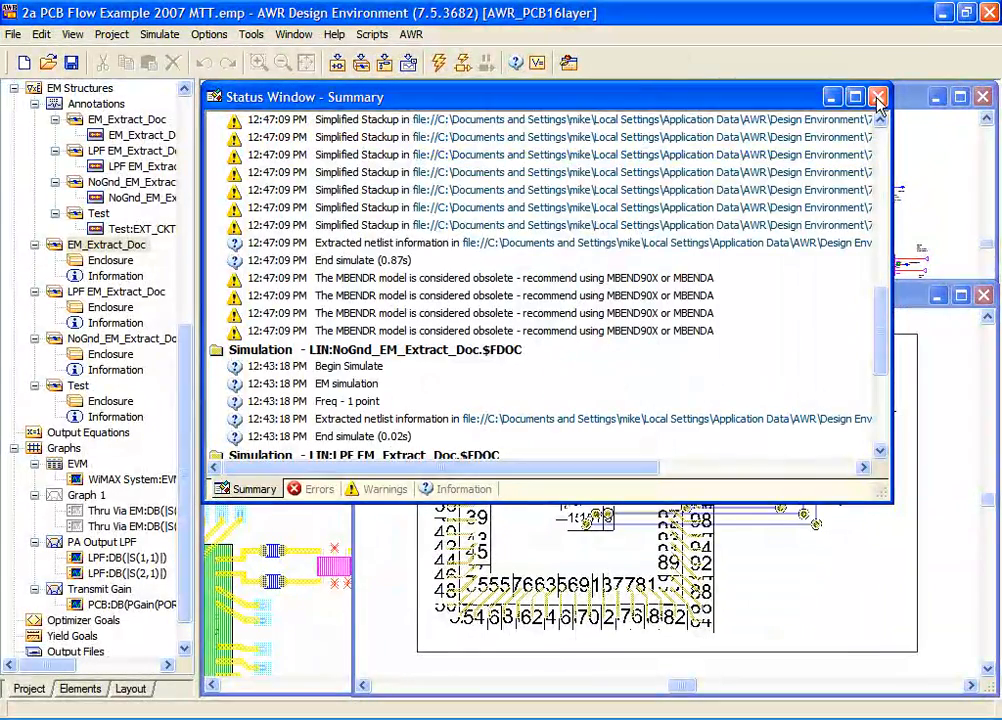
left_click(877, 96)
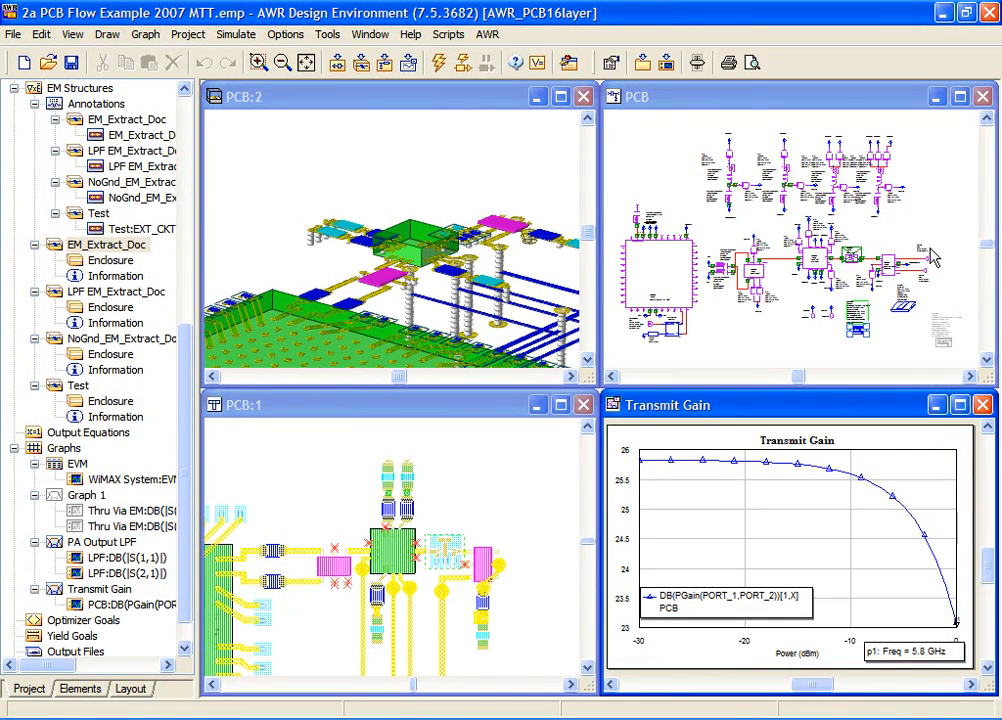
mouse_move(760, 315)
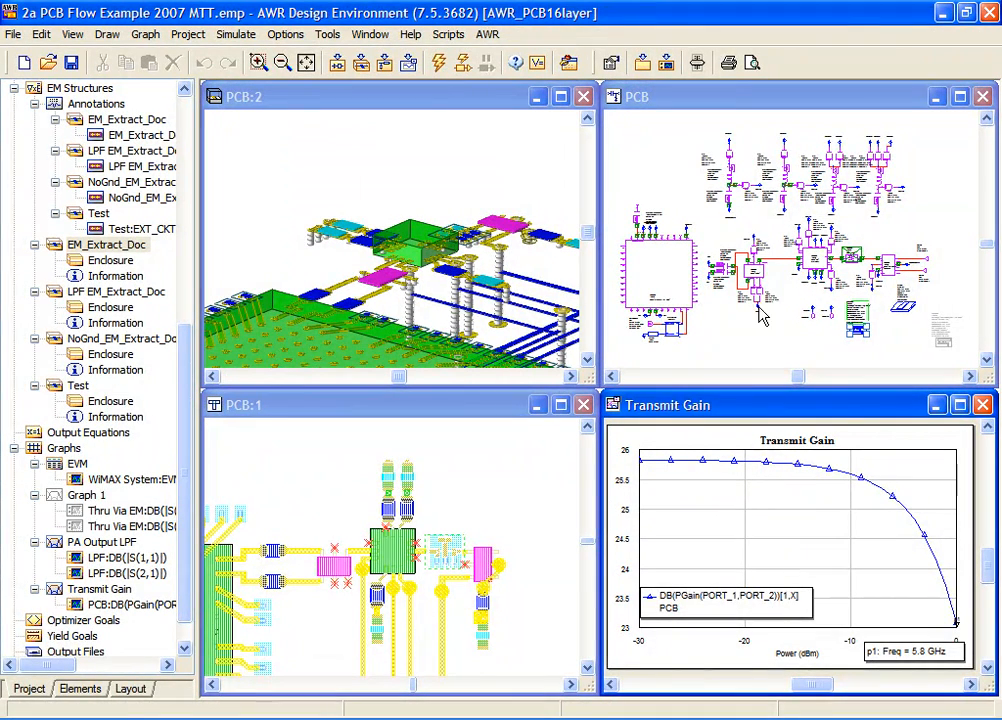
mouse_move(560, 503)
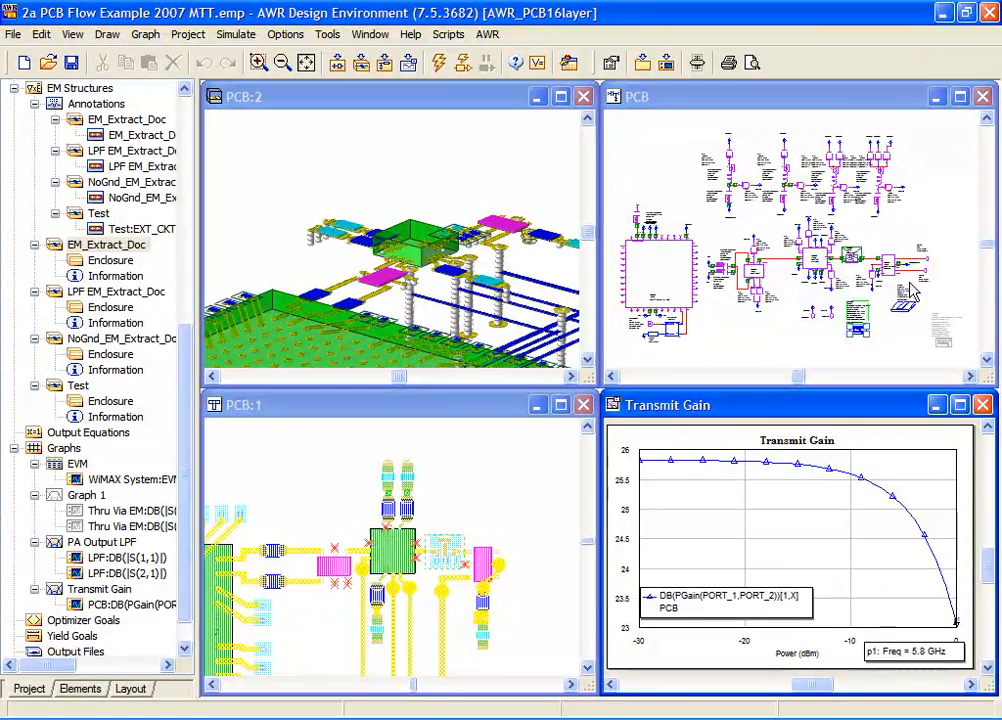
Push into the LPF subcircuit block to show the PCB (top)\LPF schematic.
left_click(848, 258)
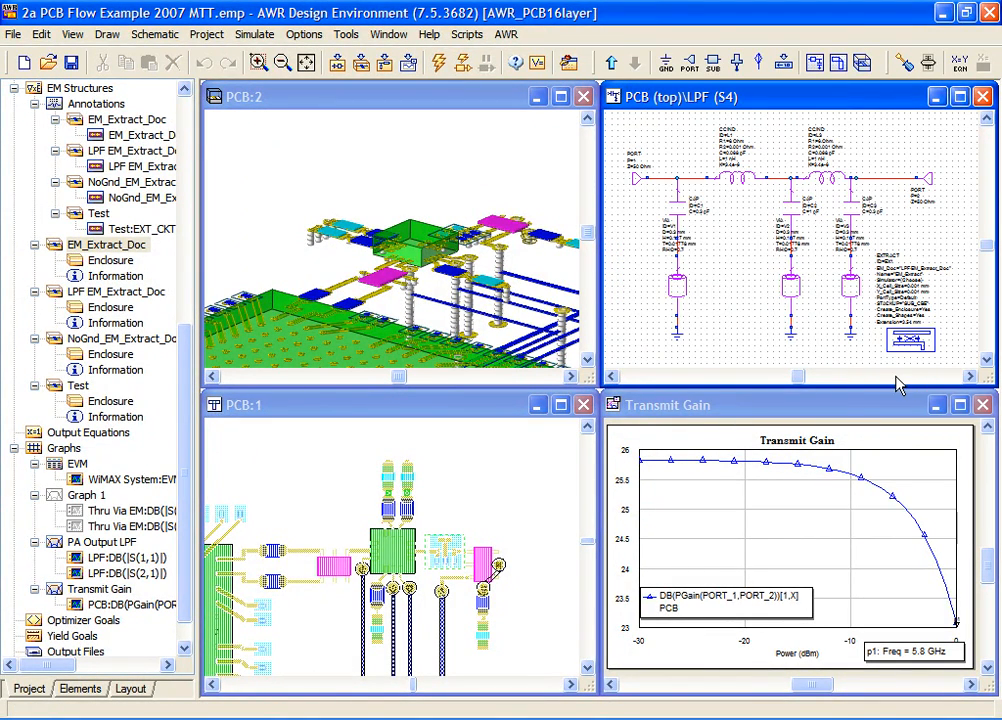
mouse_move(423, 415)
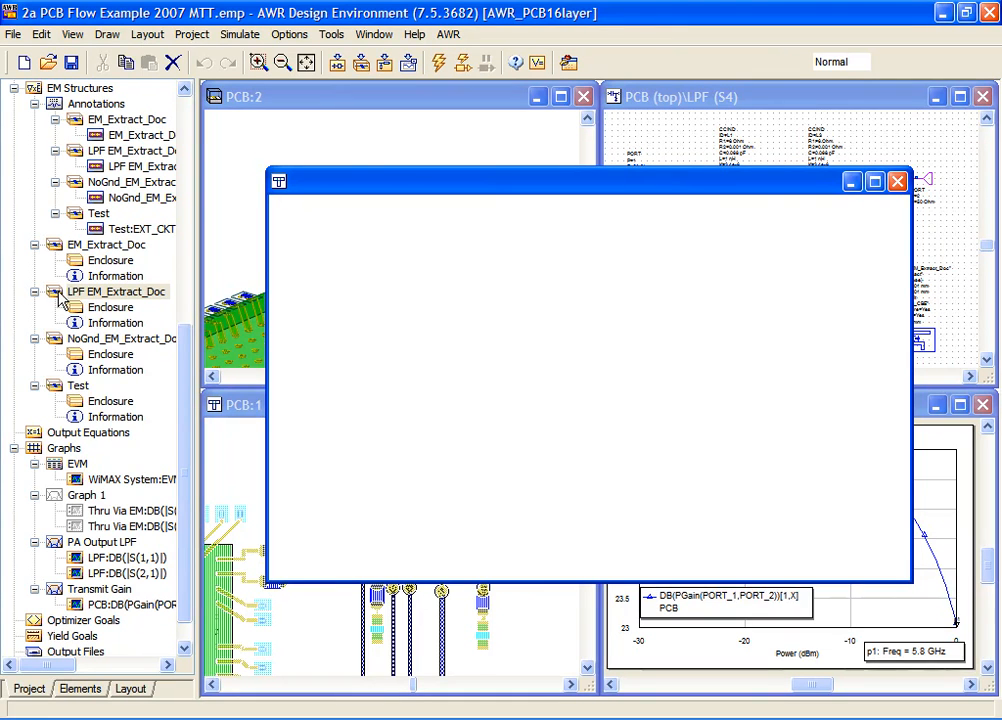
Open the LPF EM_Extract_Doc layout from the EM Structures tree.
double_click(113, 291)
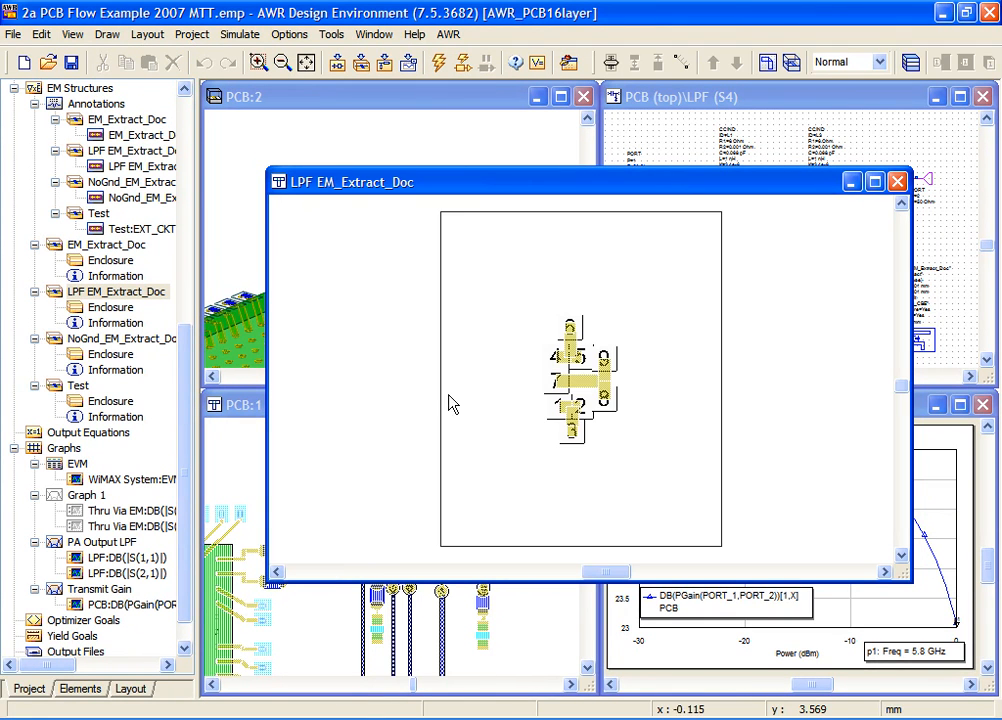
mouse_move(513, 331)
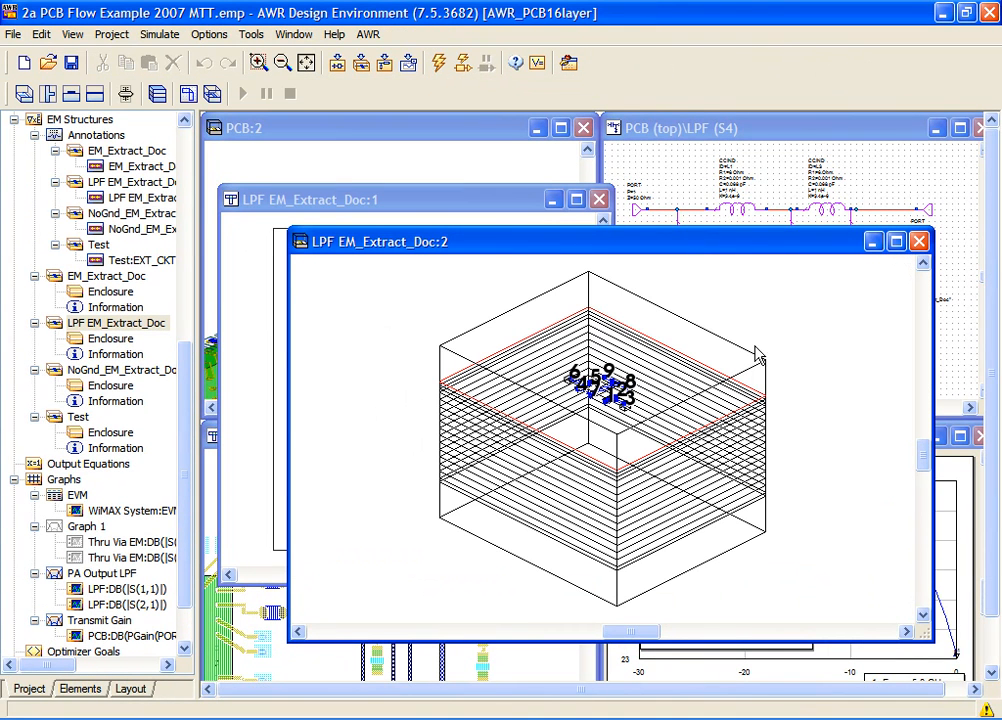
mouse_move(565, 365)
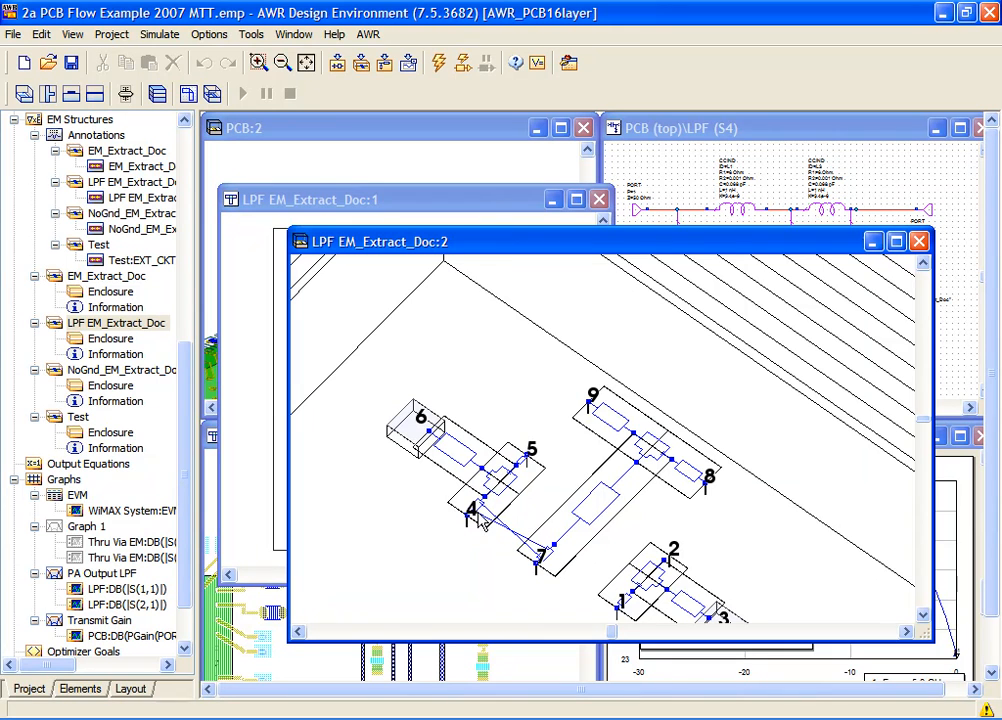
mouse_move(517, 548)
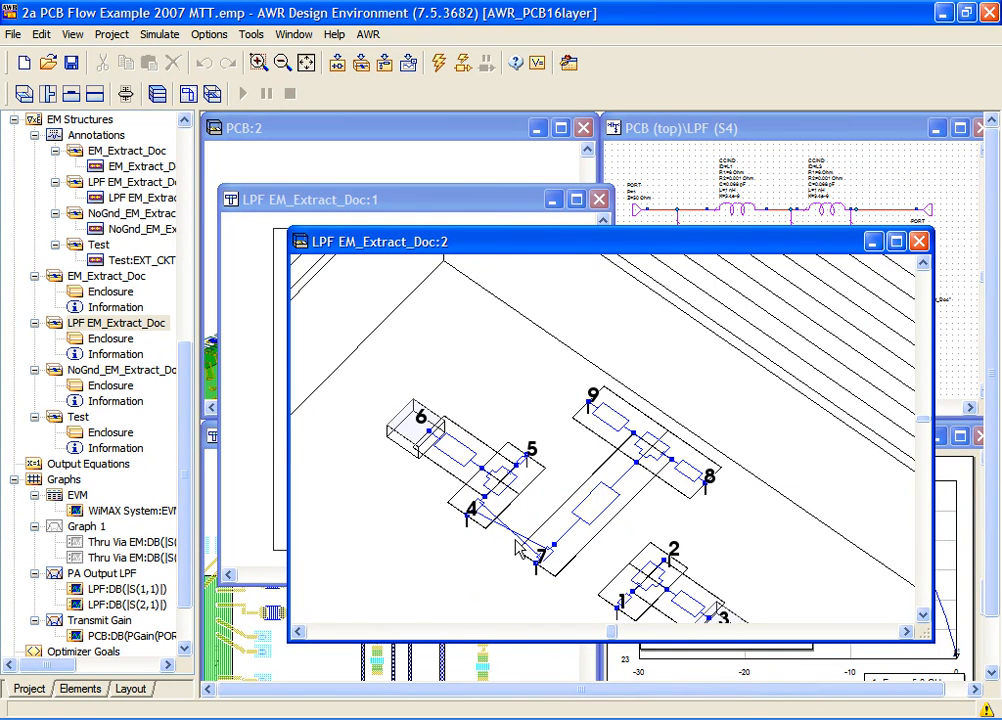
mouse_move(622, 501)
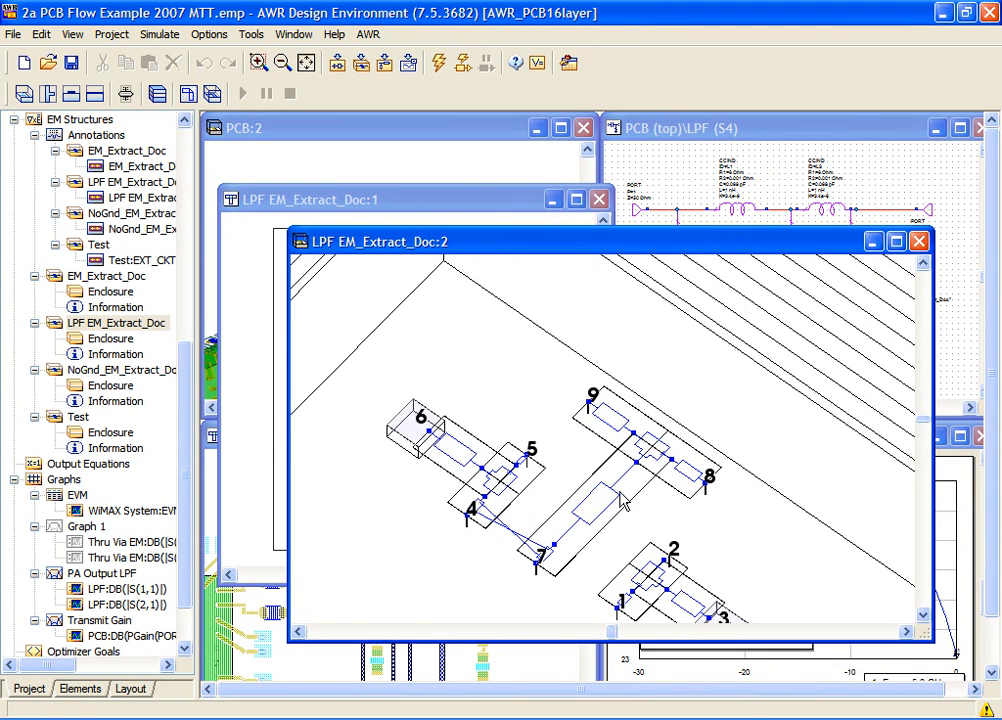
mouse_move(583, 453)
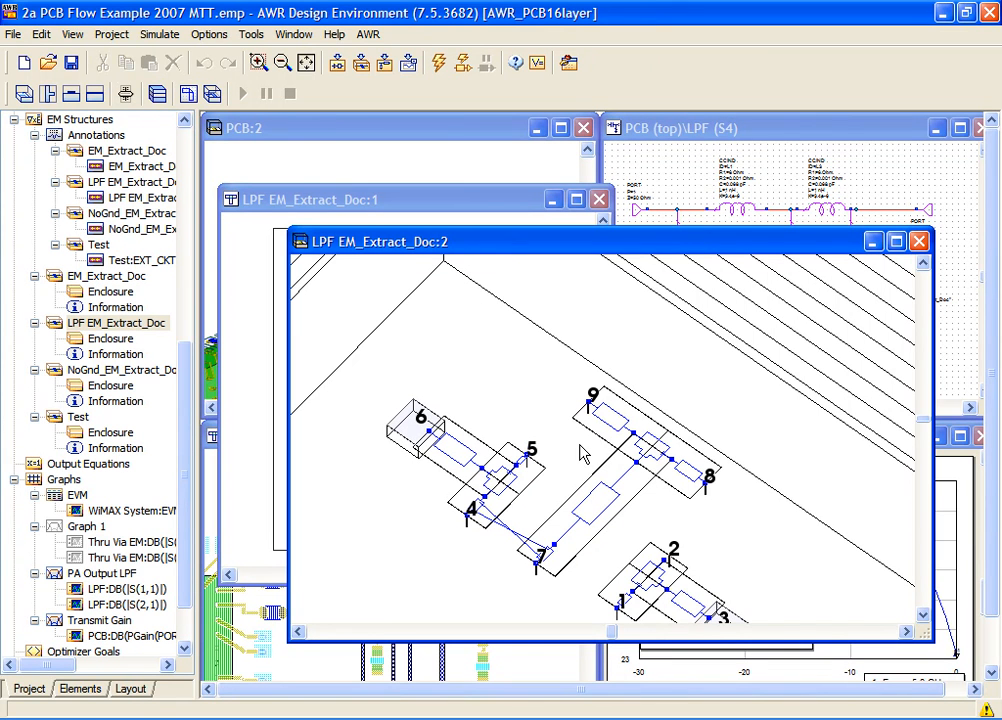
left_click(72, 34)
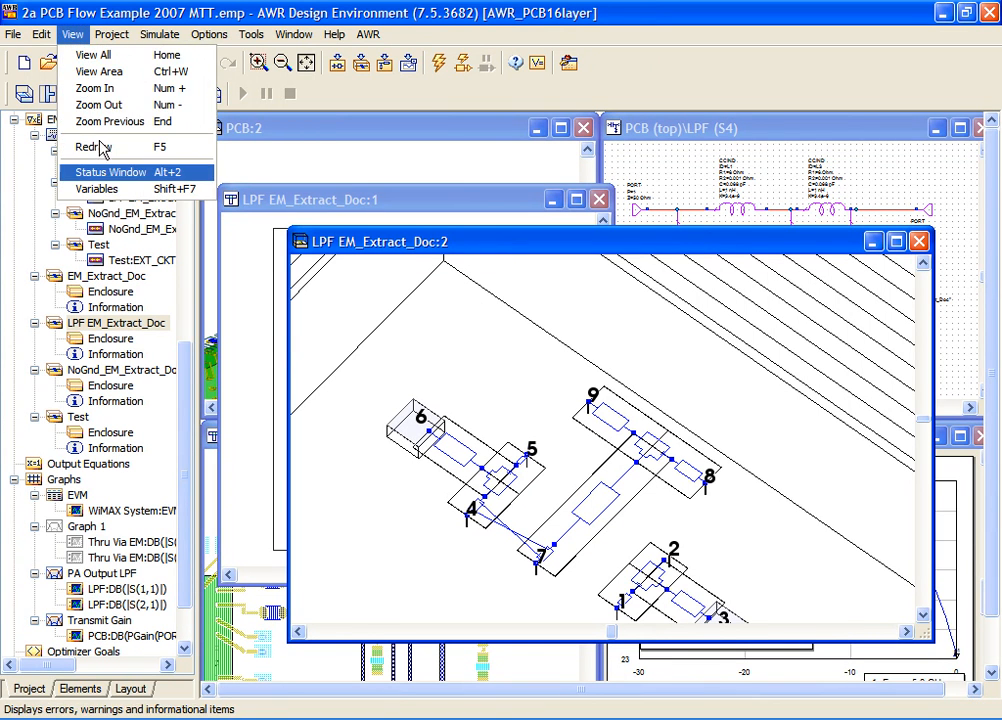
left_click(111, 172)
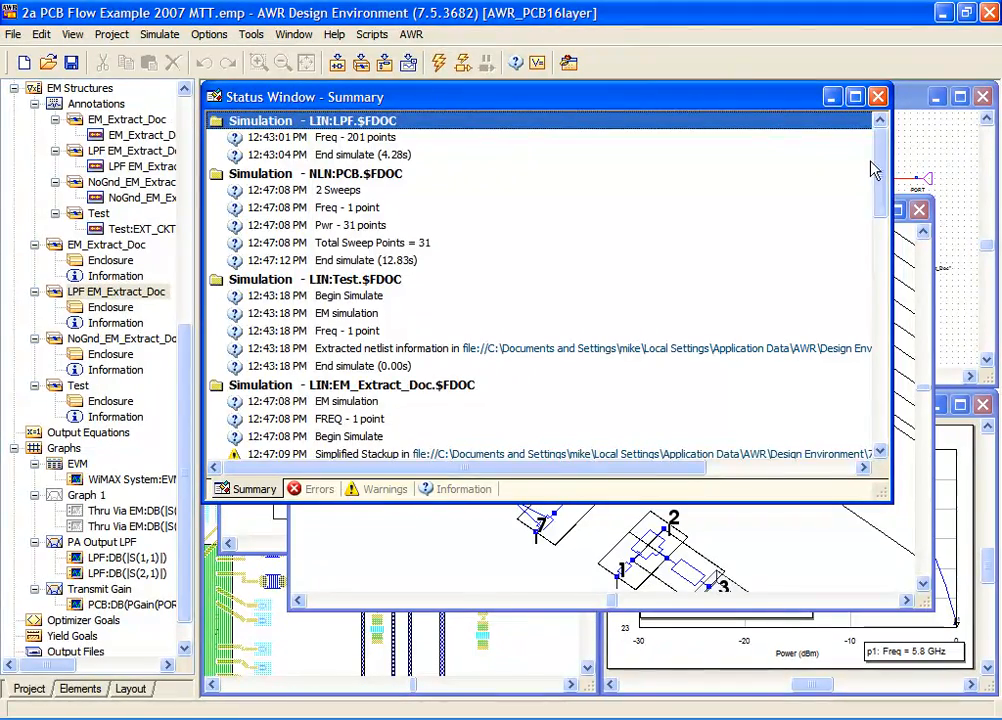
scroll("down", 3)
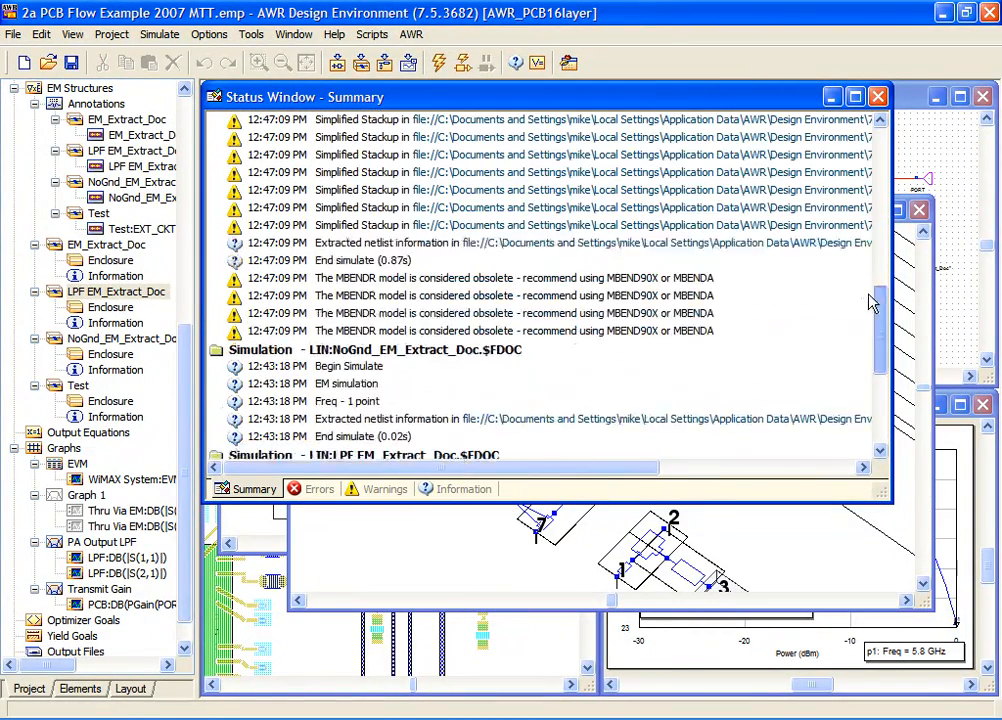
scroll("down", 3)
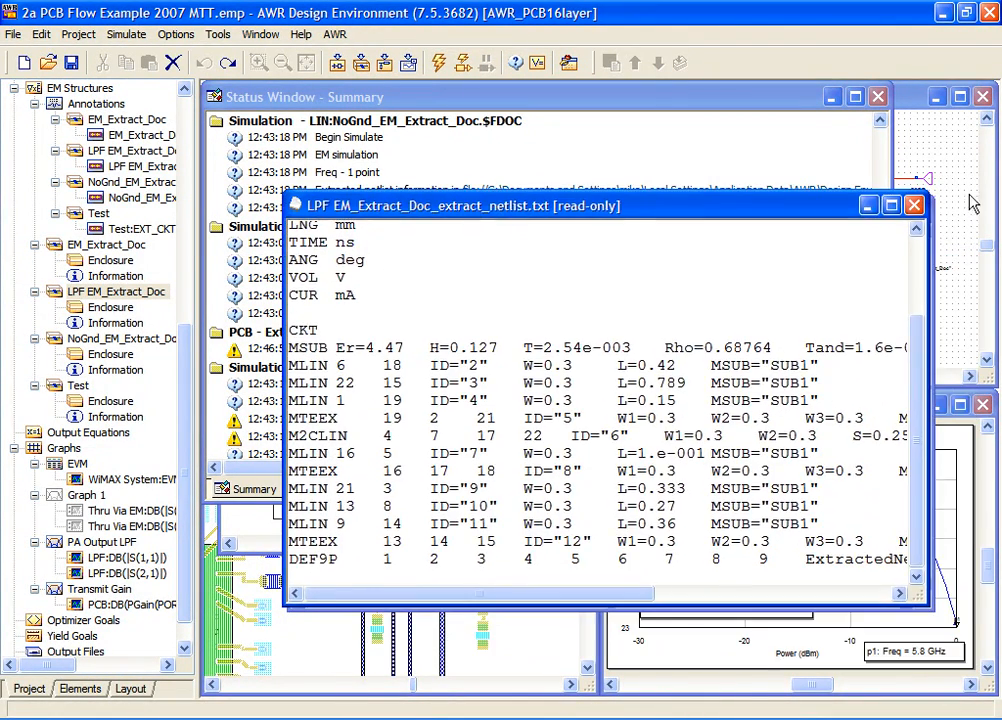
left_click(911, 205)
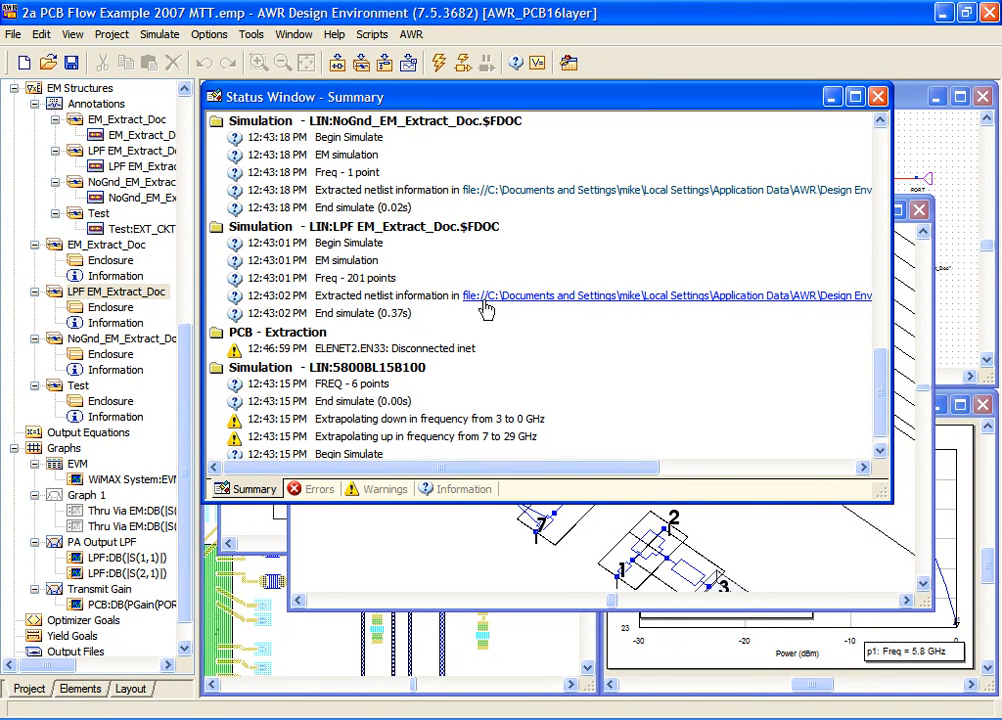
mouse_move(875, 222)
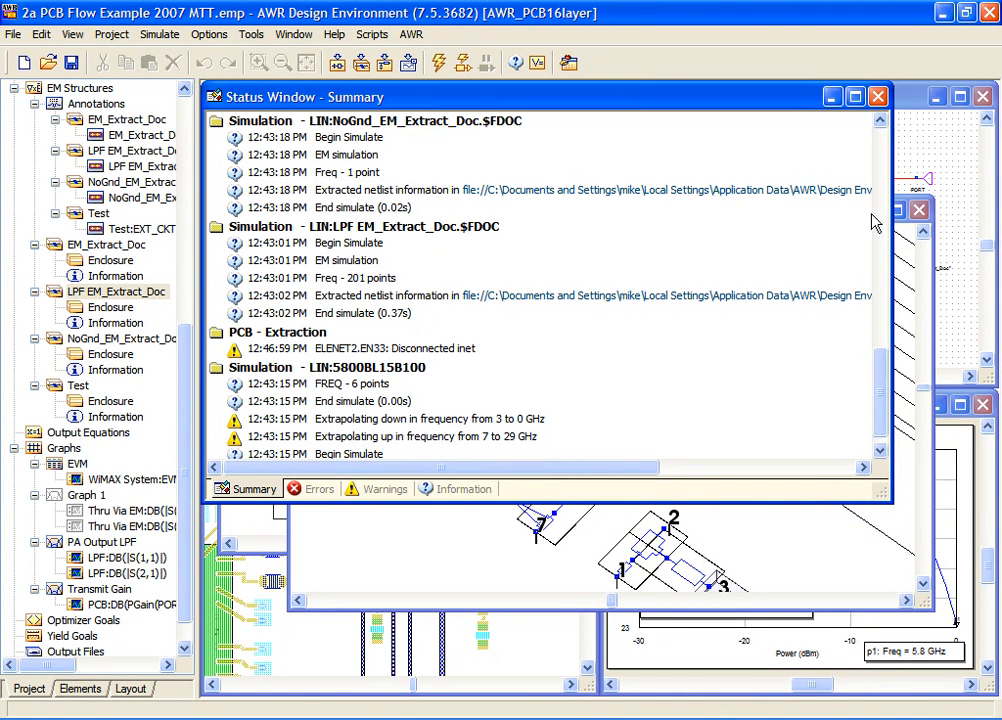
left_click(877, 96)
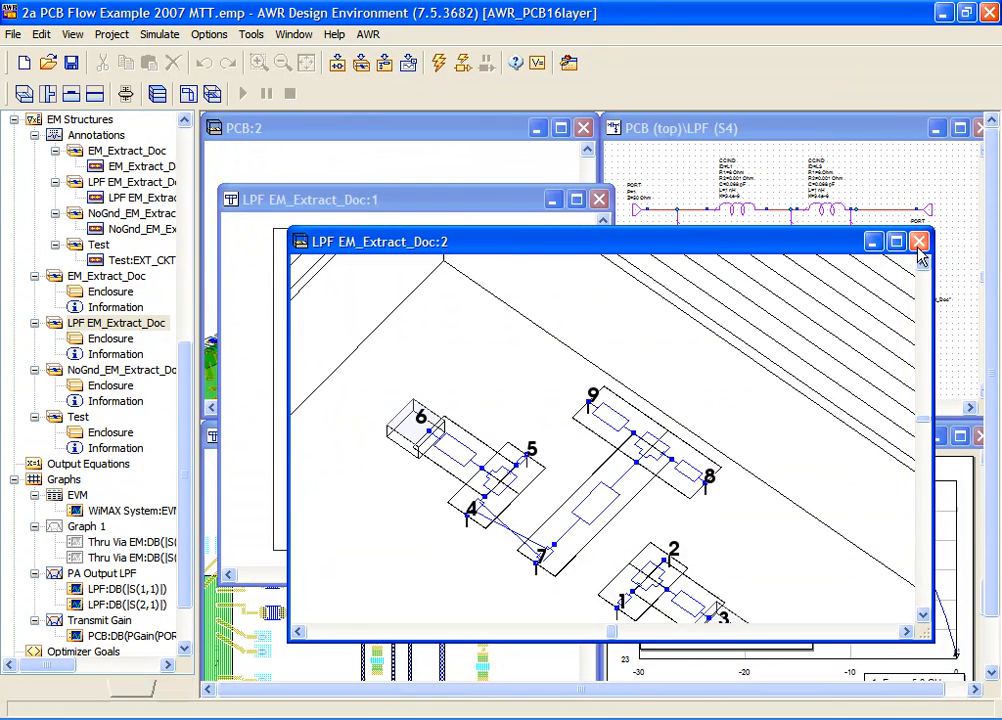
Close the LPF EM_Extract_Doc:2 3D view and select the LPF schematic's EXTRACT block.
left_click(918, 241)
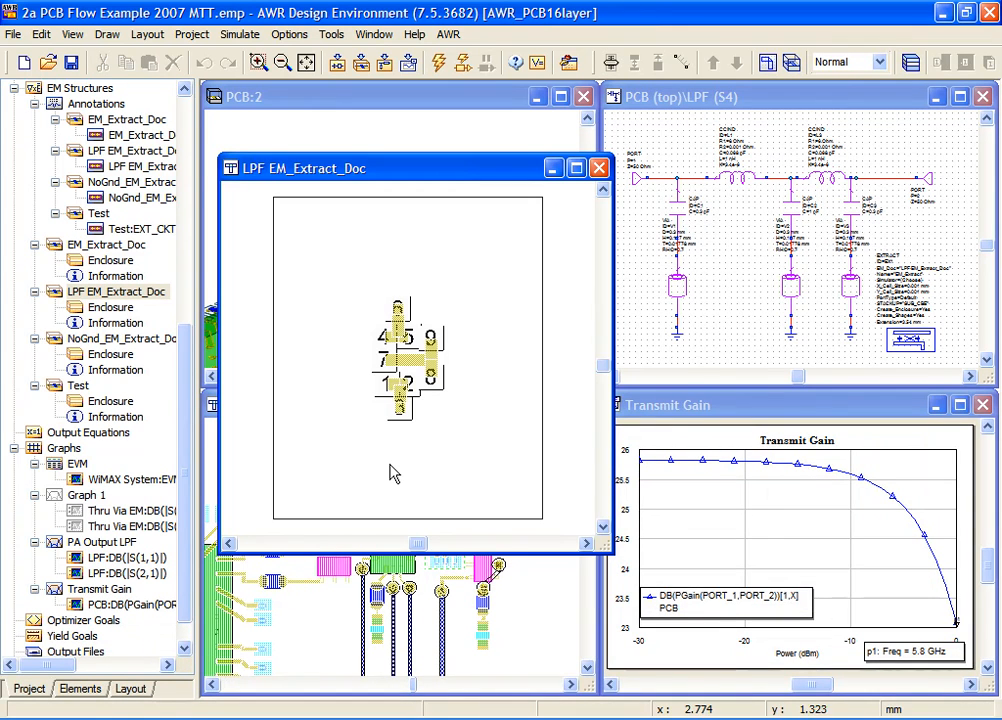
mouse_move(175, 530)
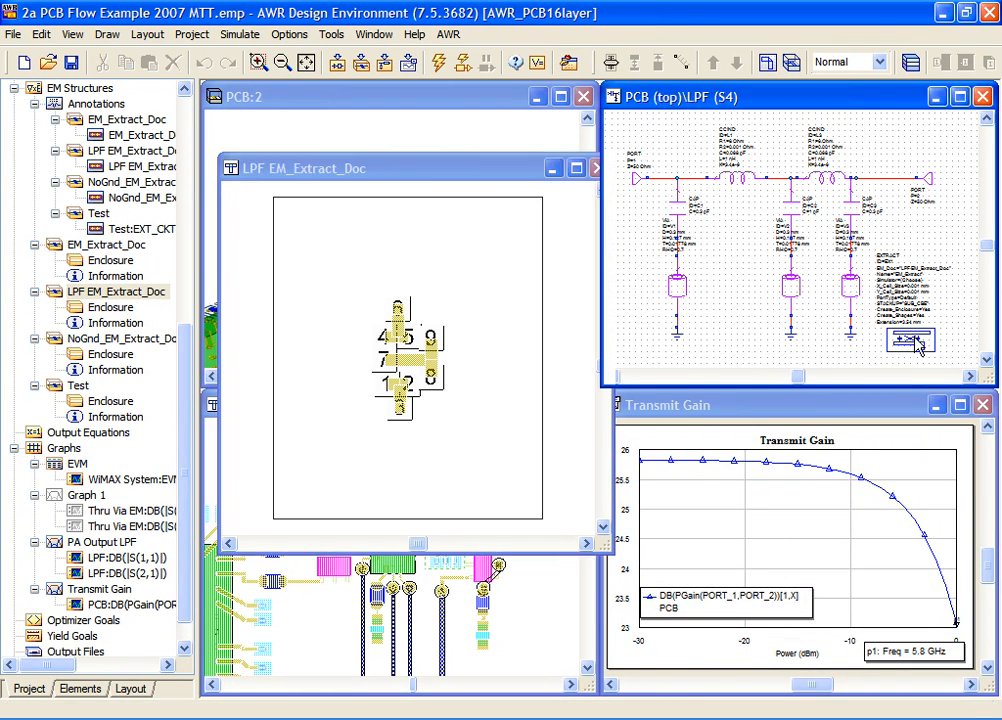
left_click(910, 340)
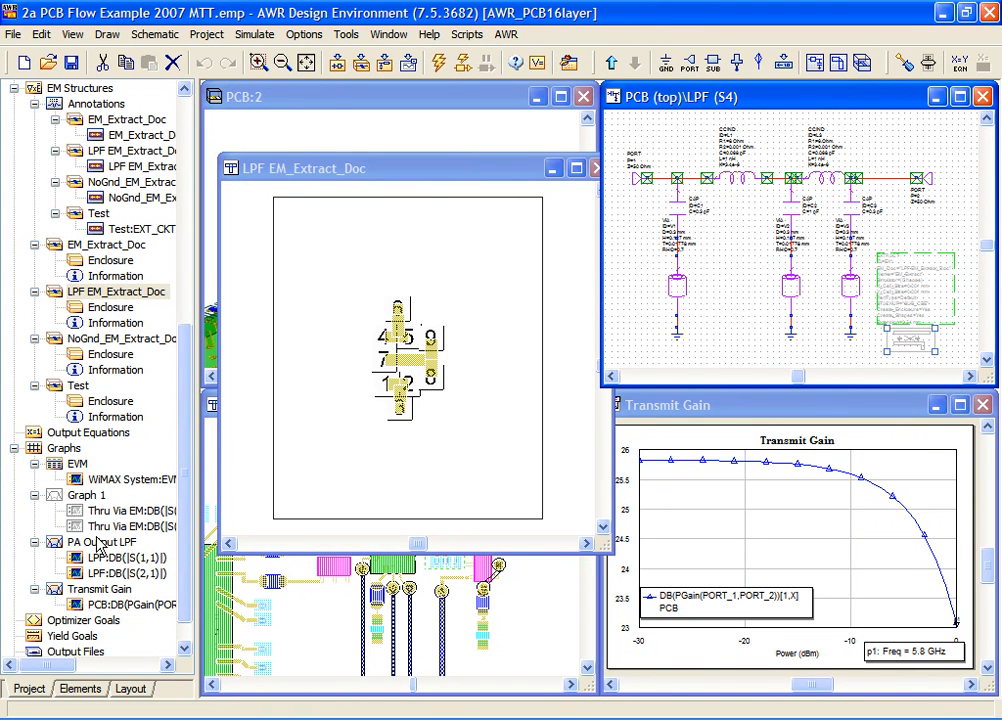
scroll("up", 3)
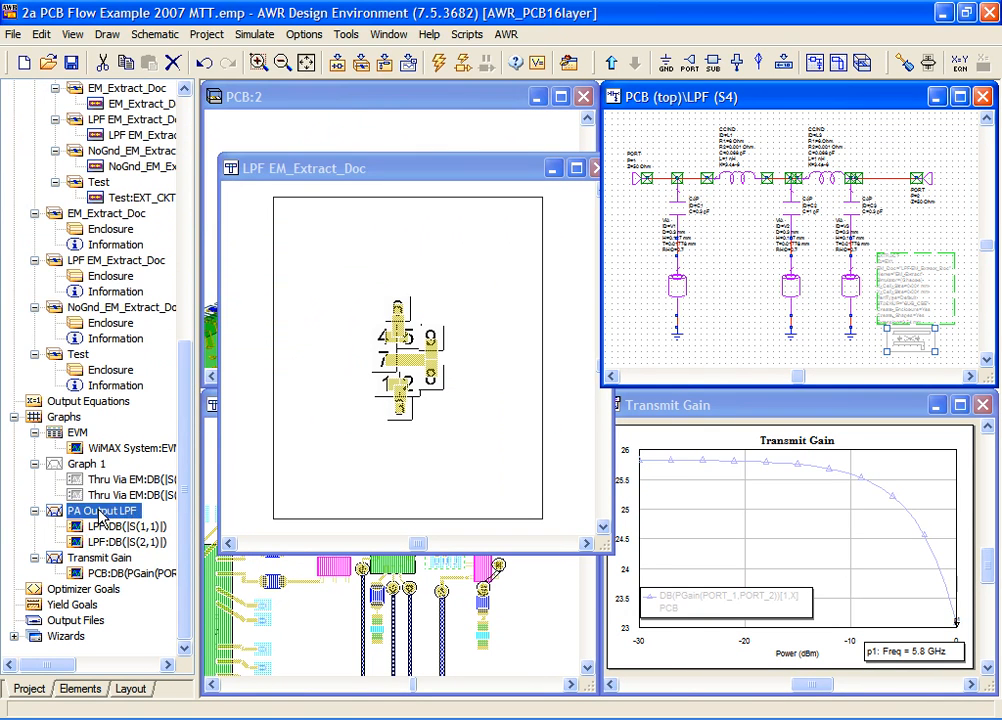
Open the PA Output LPF graph and start a new simulation run.
double_click(94, 511)
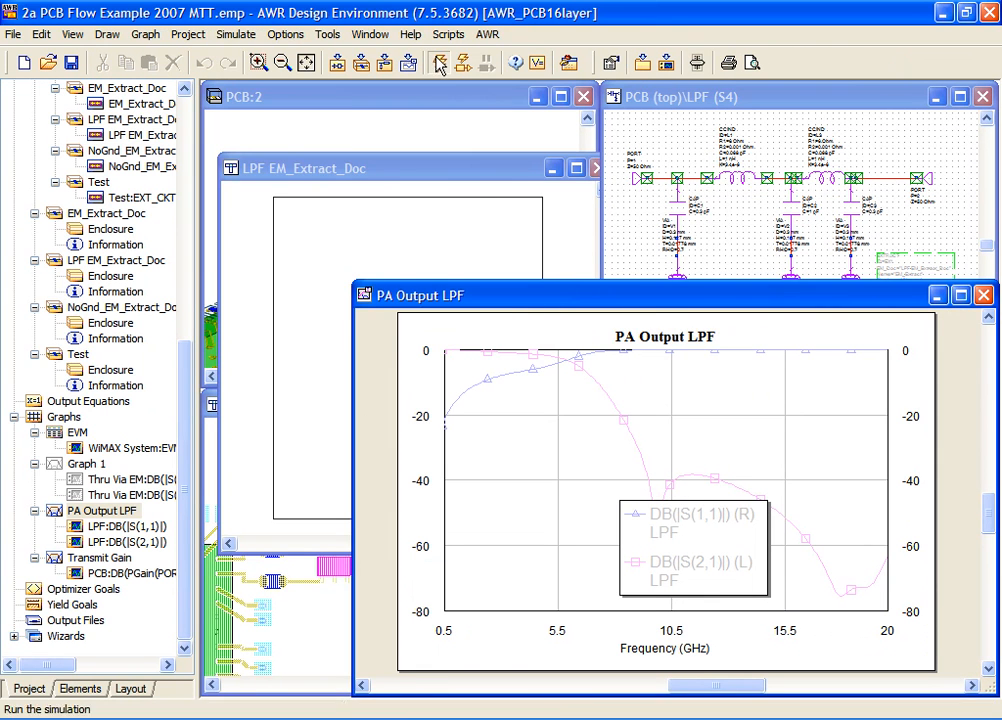
left_click(438, 62)
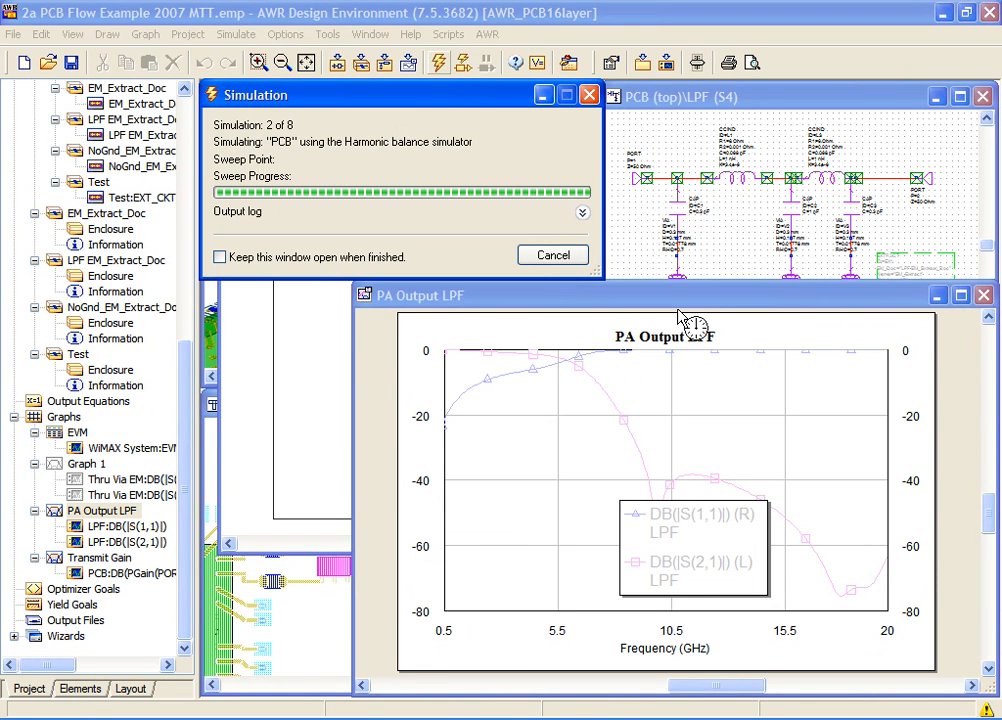
mouse_move(685, 315)
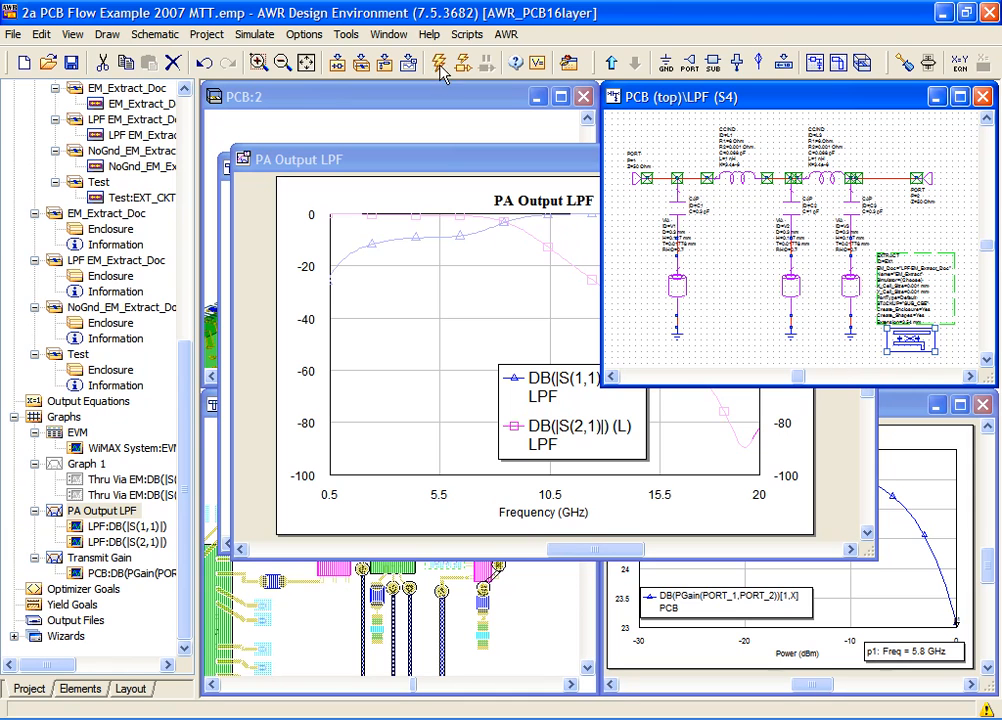
mouse_move(607, 172)
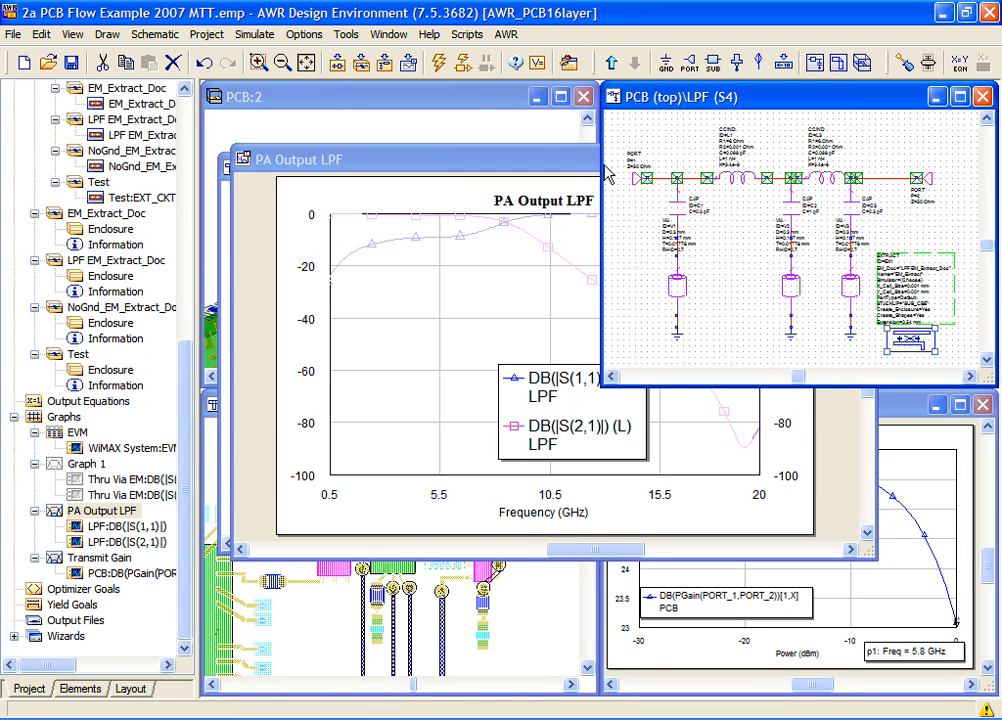
Bring the PA Output LPF graph forward to compare updated S11 and S21 curves.
left_click(437, 62)
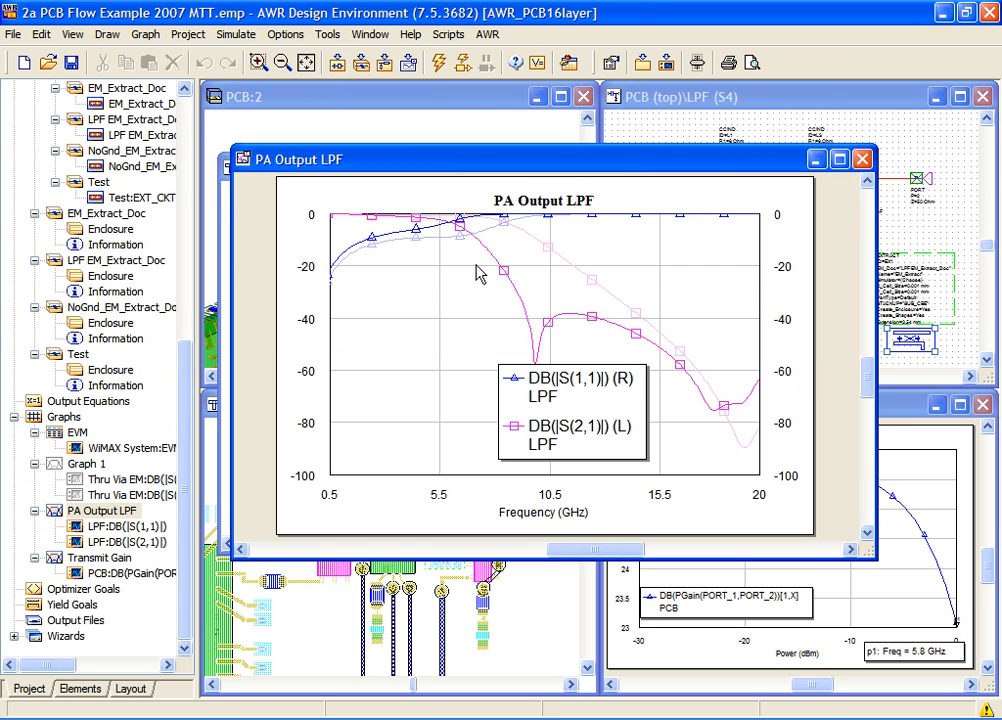
mouse_move(593, 291)
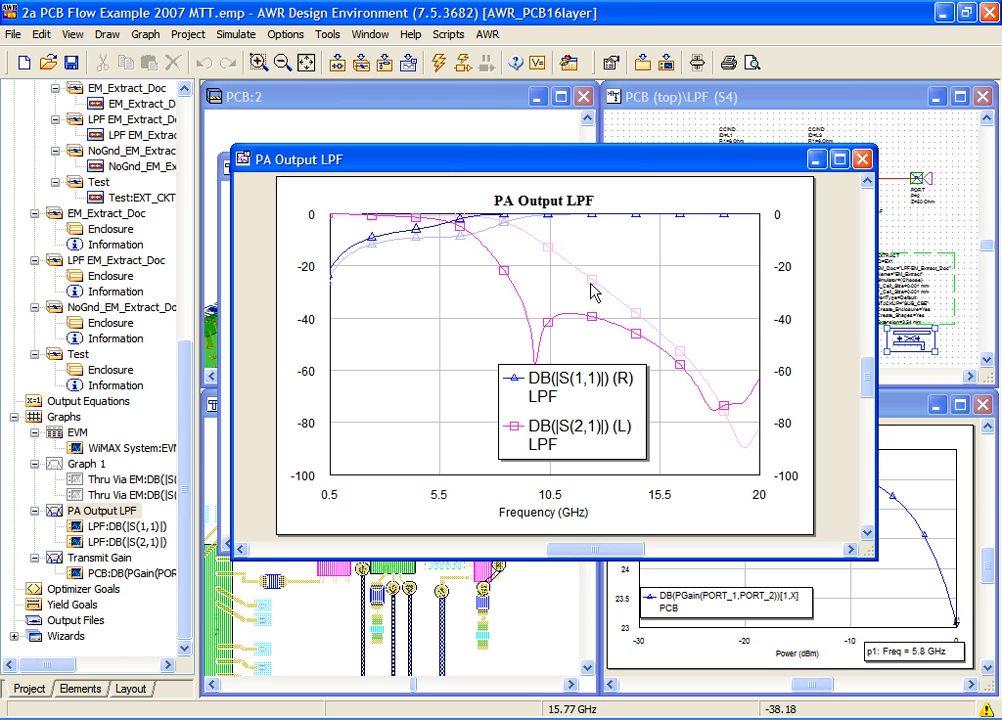
mouse_move(707, 213)
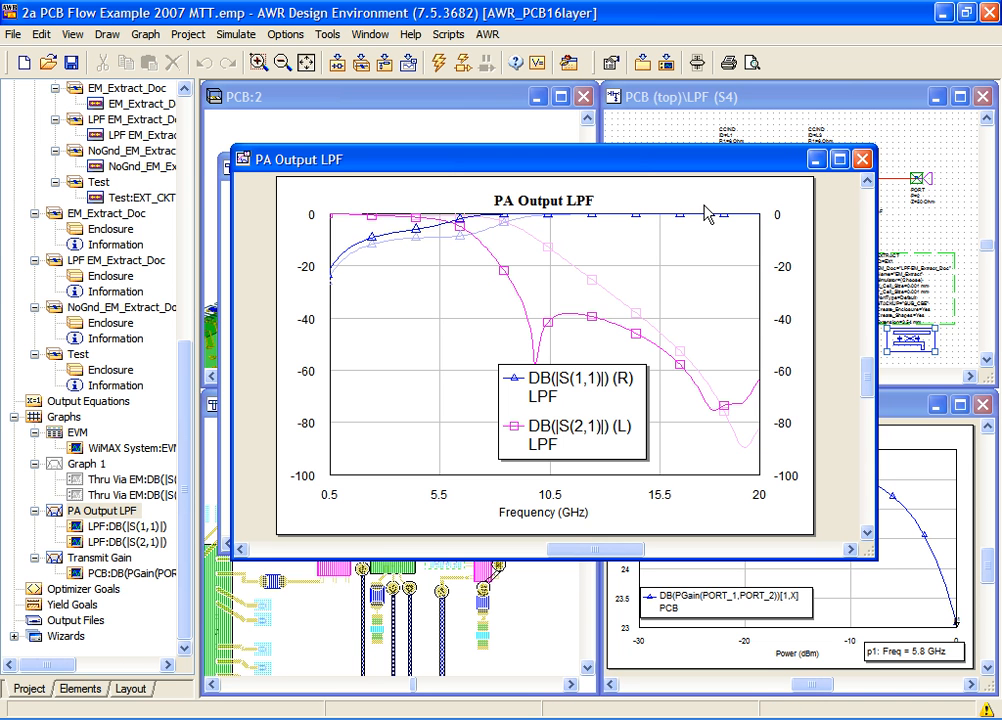
mouse_move(808, 110)
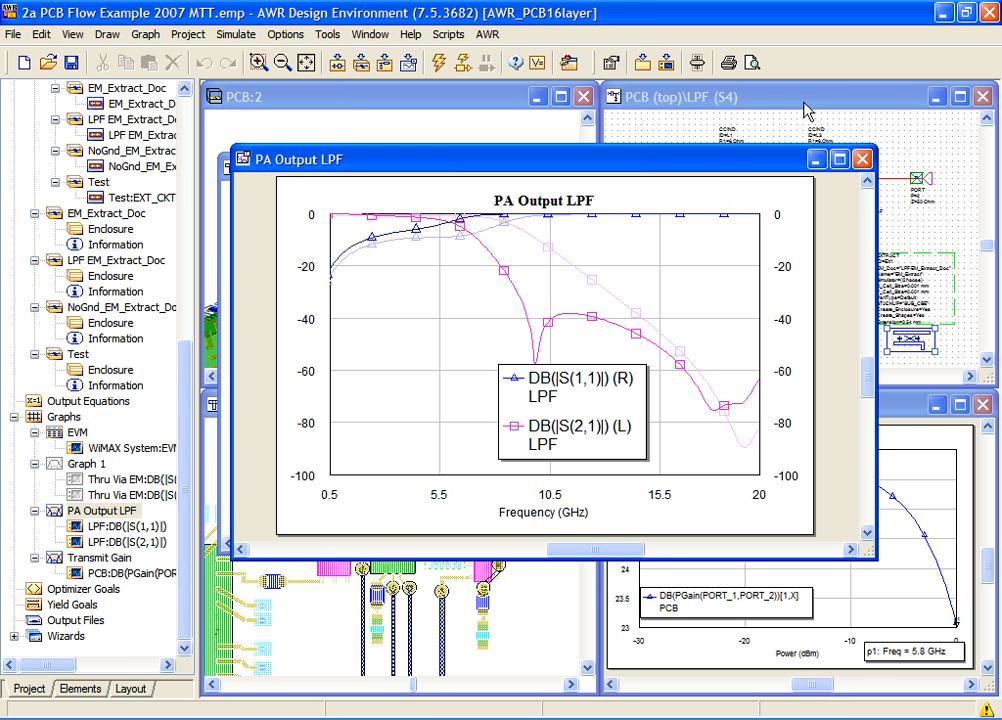
Change shunt capacitor C2 in the LPF schematic from 1 to 0.5.
left_click(700, 96)
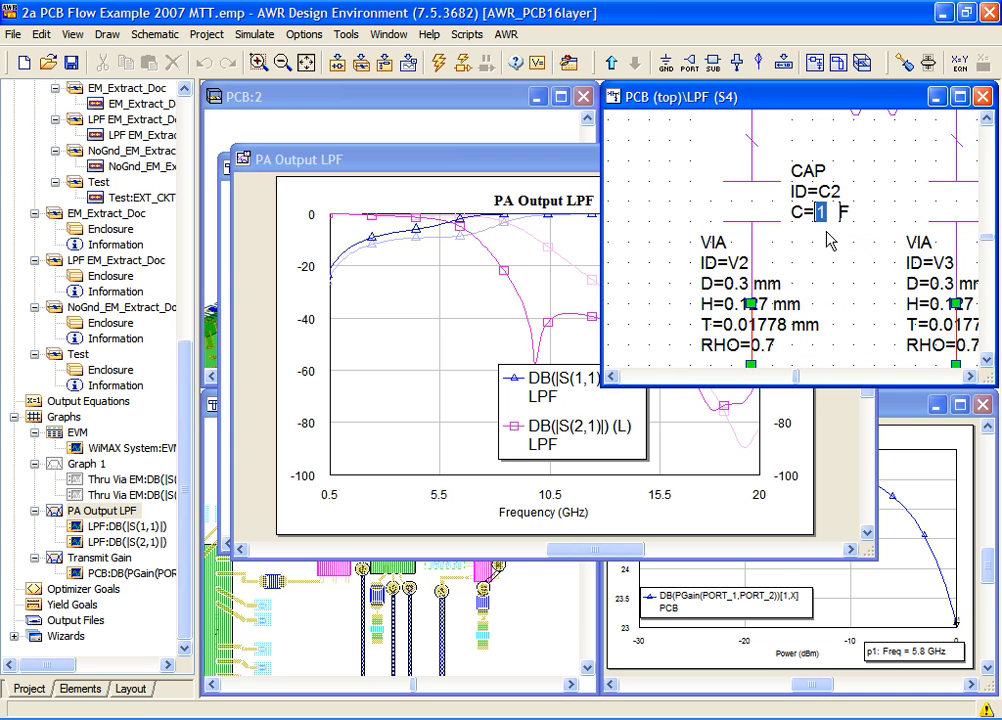
type("0.5")
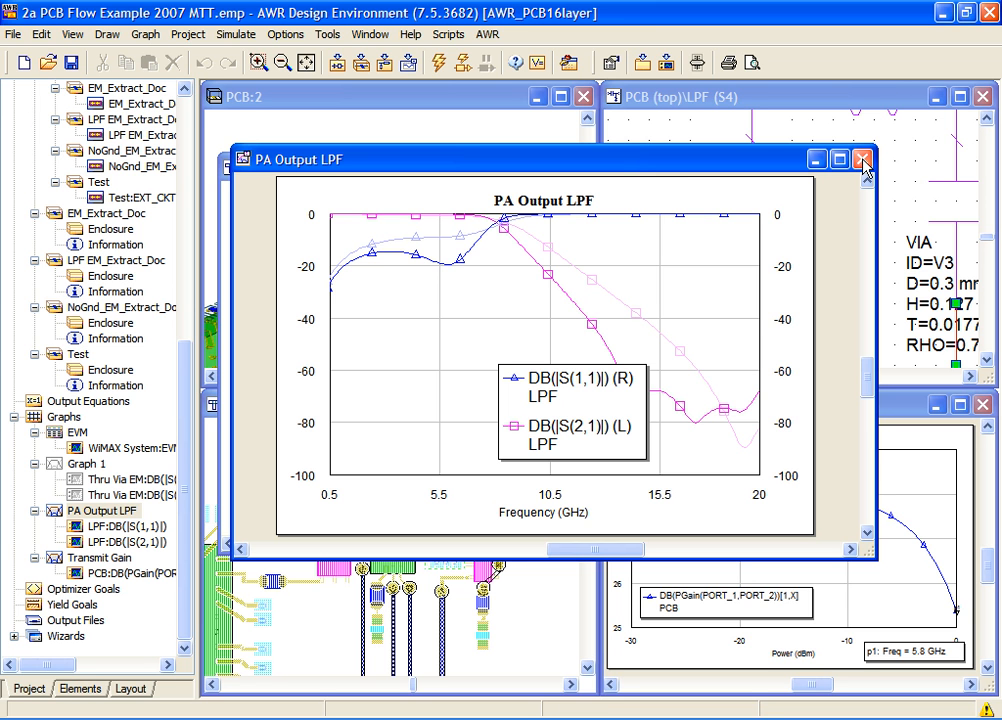
Close the PA Output LPF graph to reveal the Transmit Gain plot near 28 dB.
left_click(862, 159)
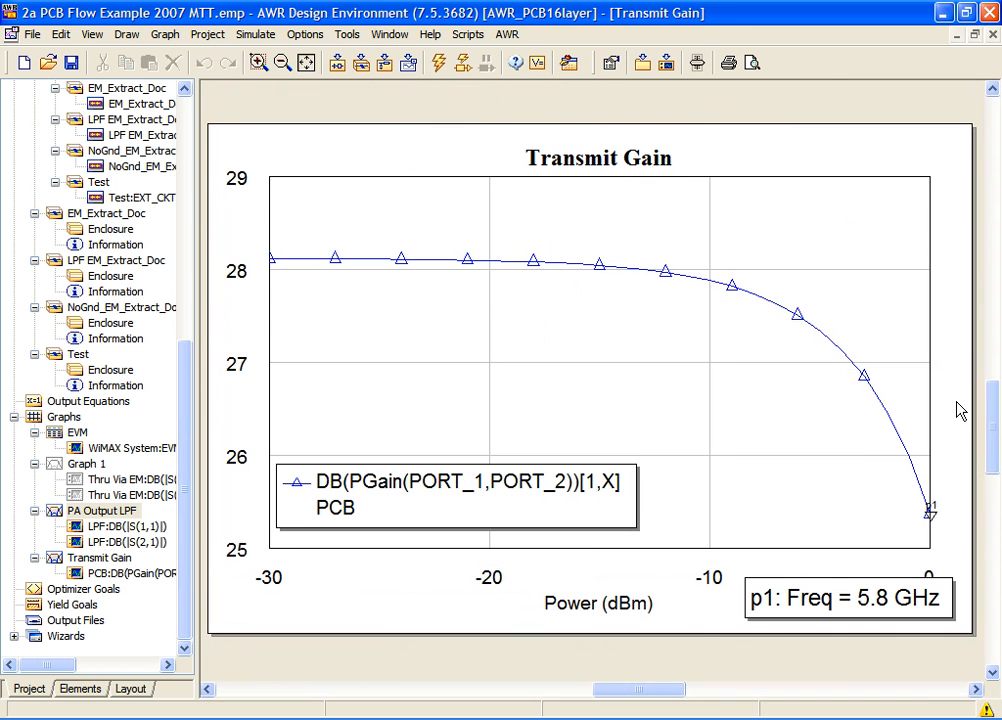
mouse_move(285, 282)
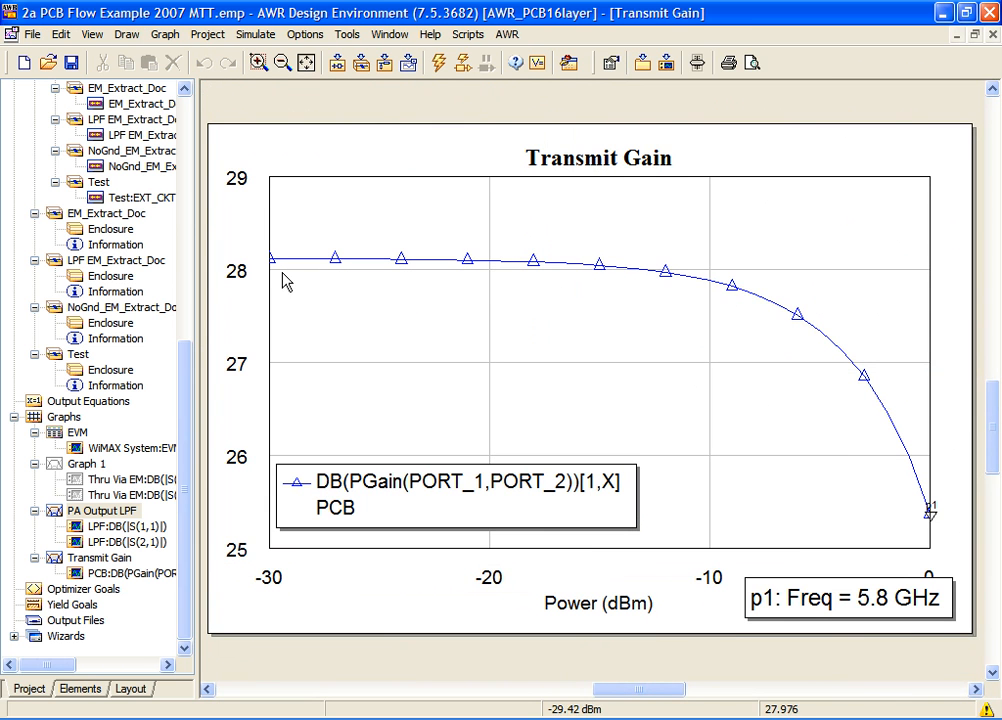
mouse_move(407, 264)
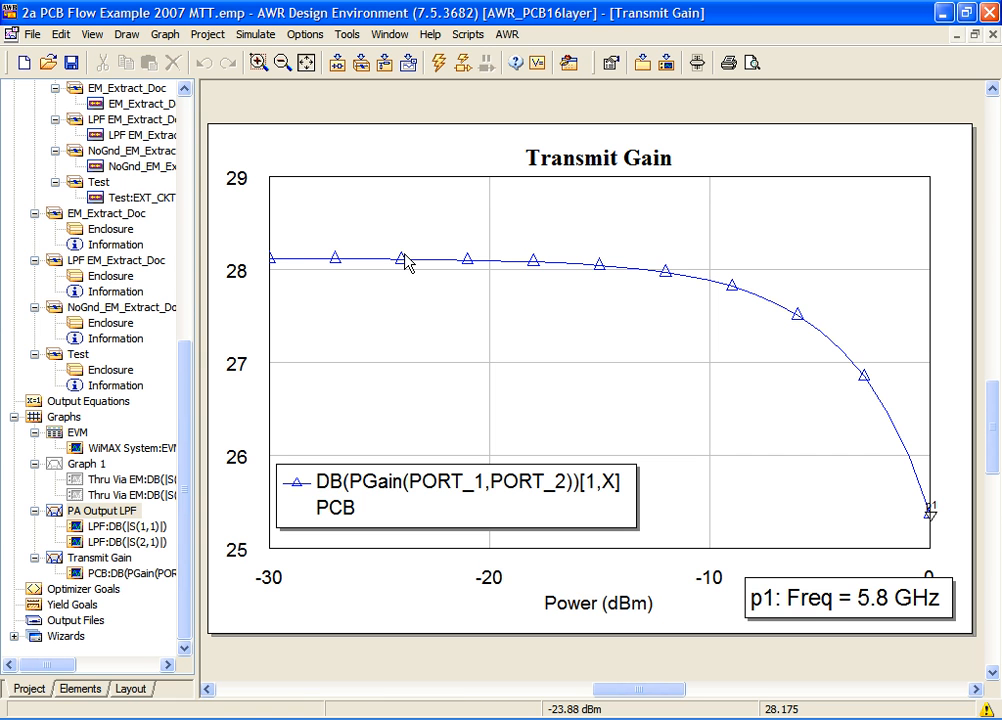
mouse_move(505, 268)
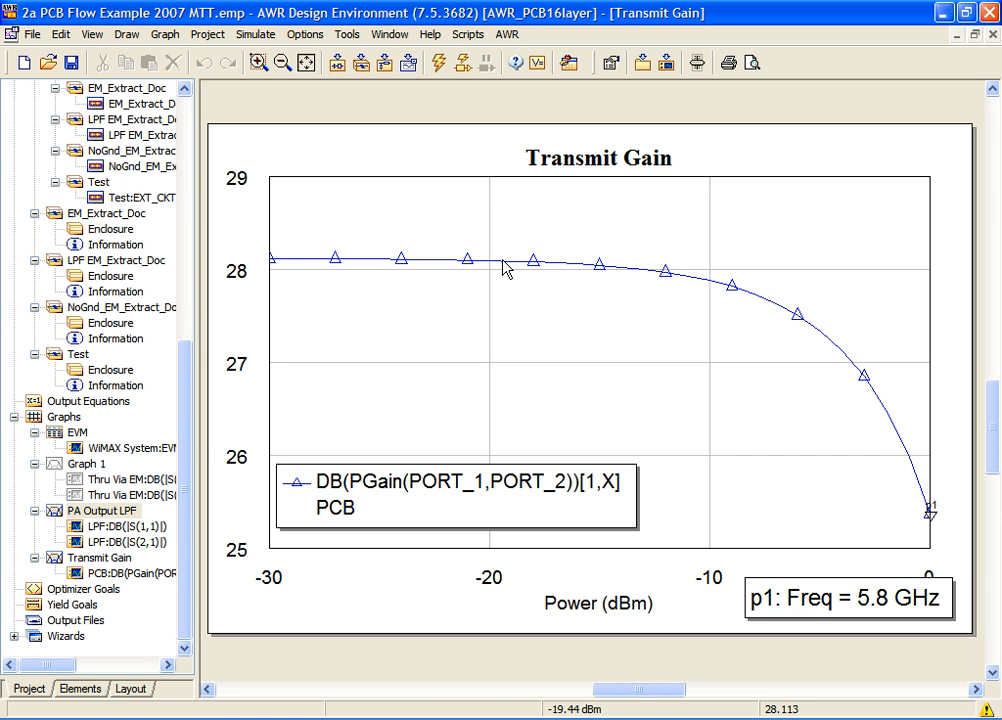
mouse_move(645, 278)
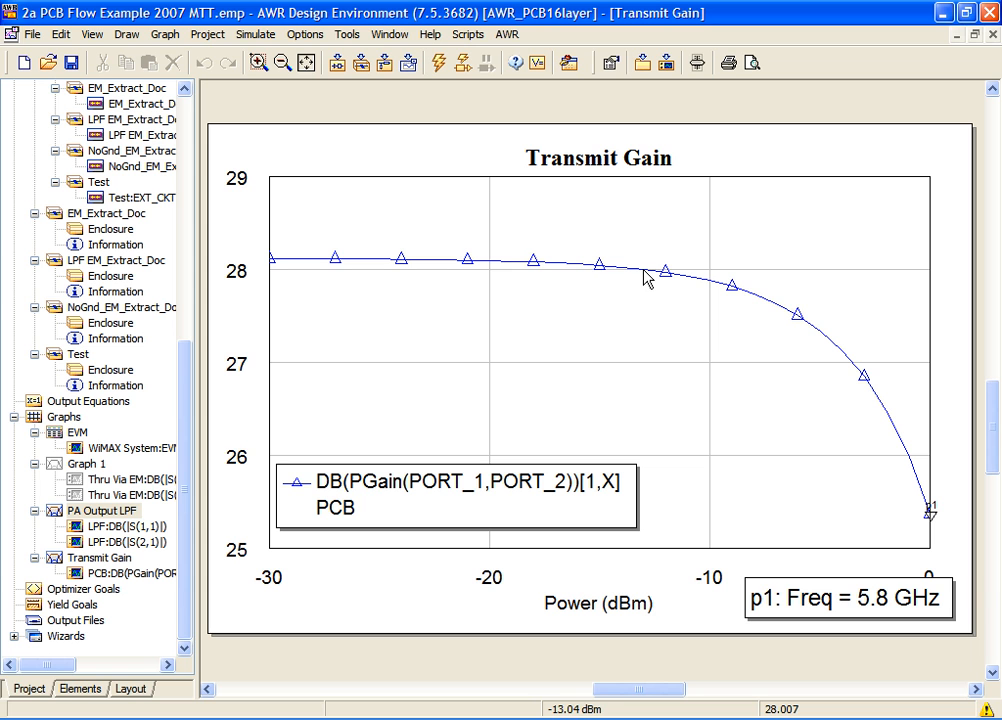